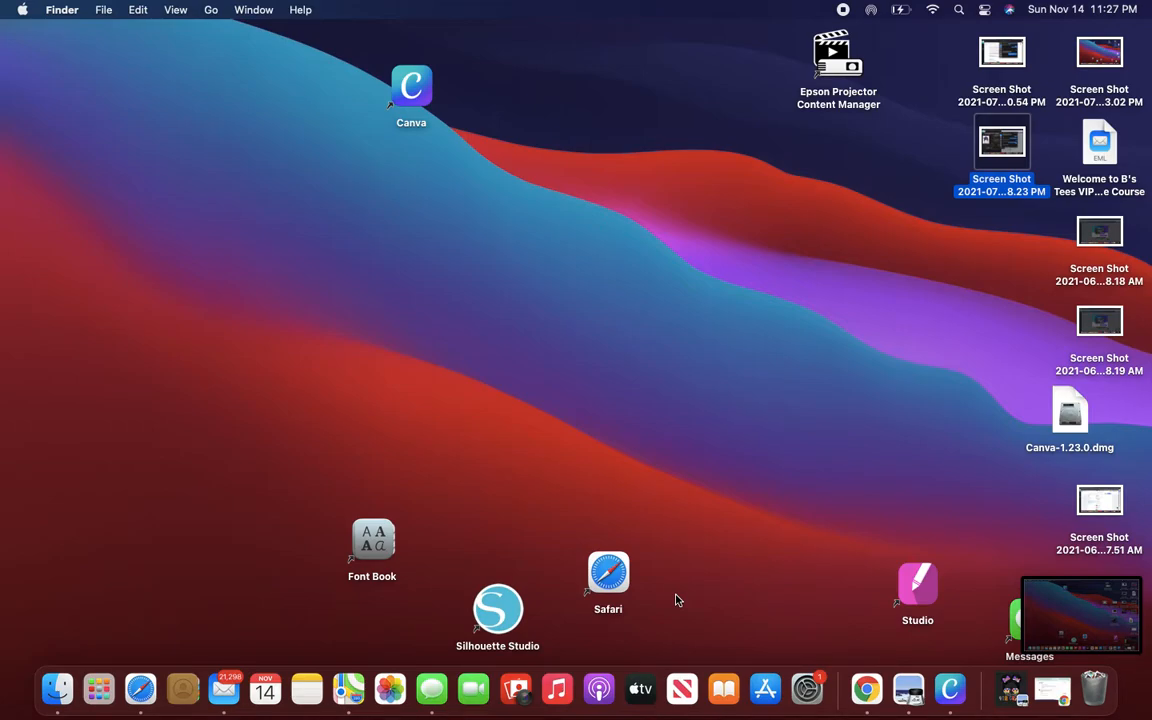
pyautogui.moveTo(674, 596)
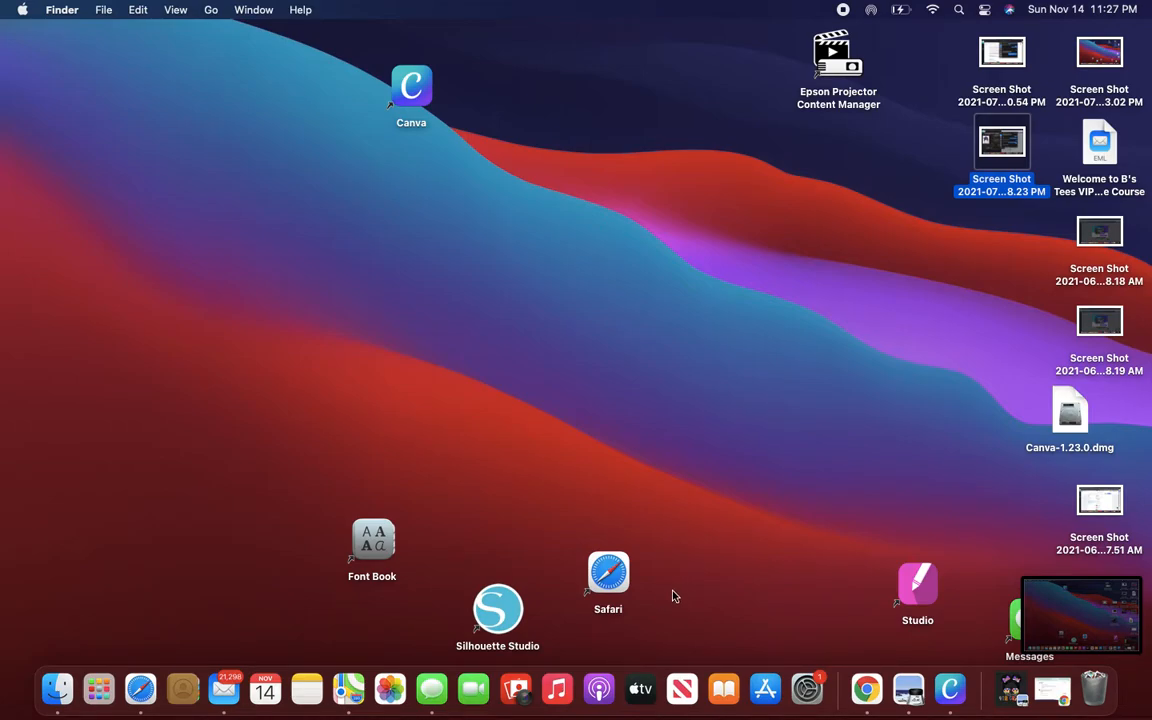
pyautogui.moveTo(592, 368)
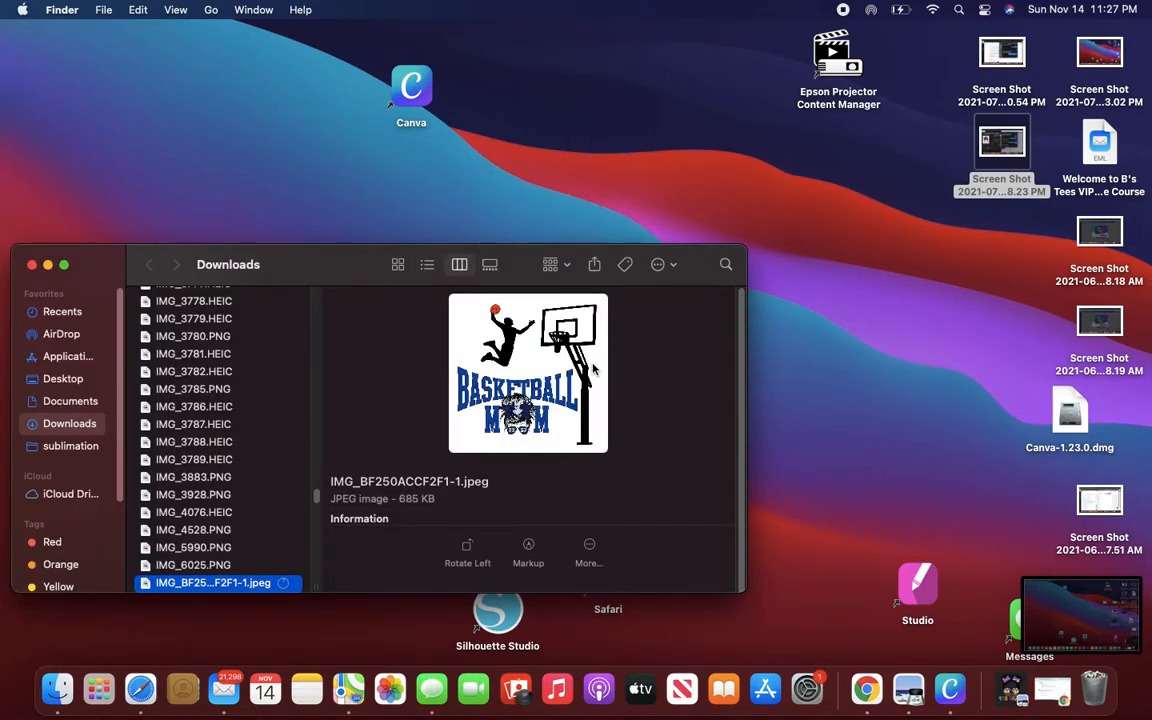
pyautogui.moveTo(264, 688)
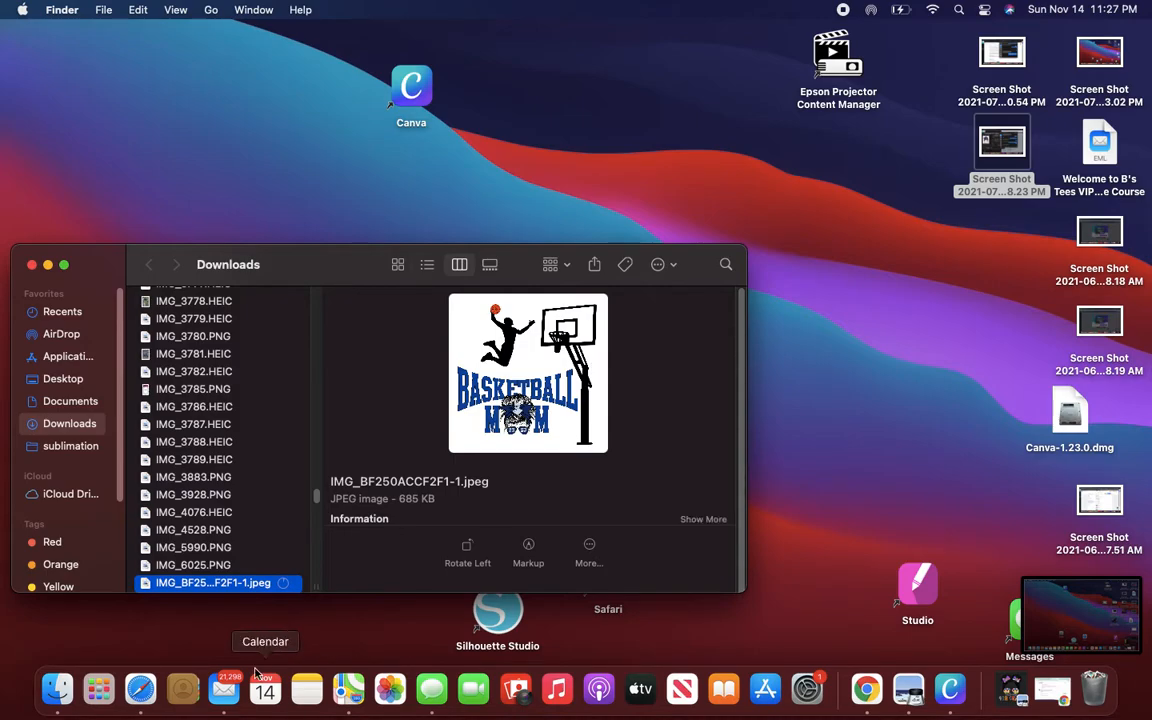
# - Rename the basketball image to basketballmom23.jpeg and close the Downloads window
pyautogui.rightClick(212, 584)
pyautogui.write('basketball')
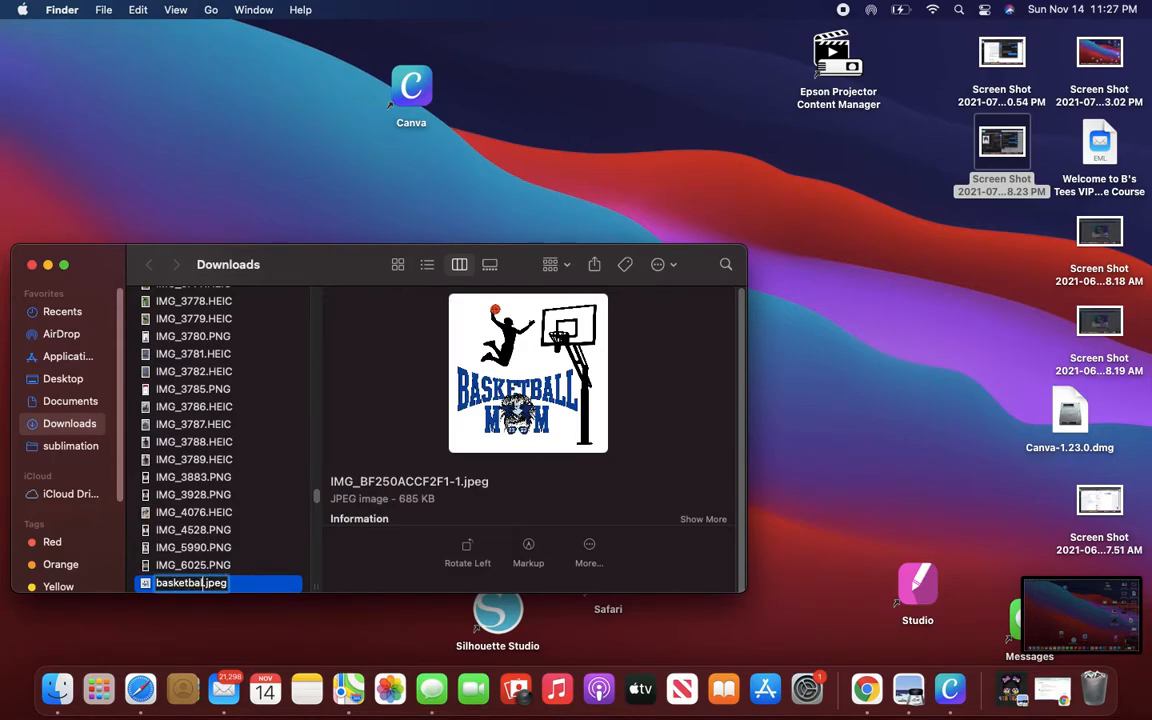
pyautogui.write('mom')
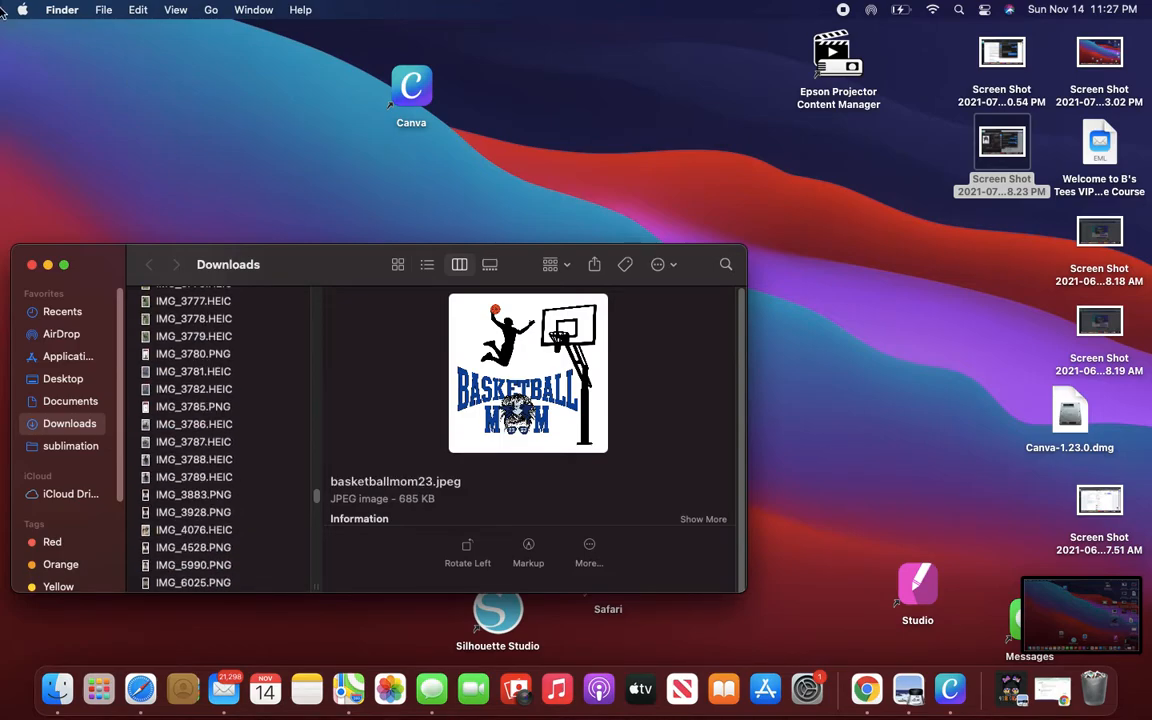
pyautogui.click(32, 264)
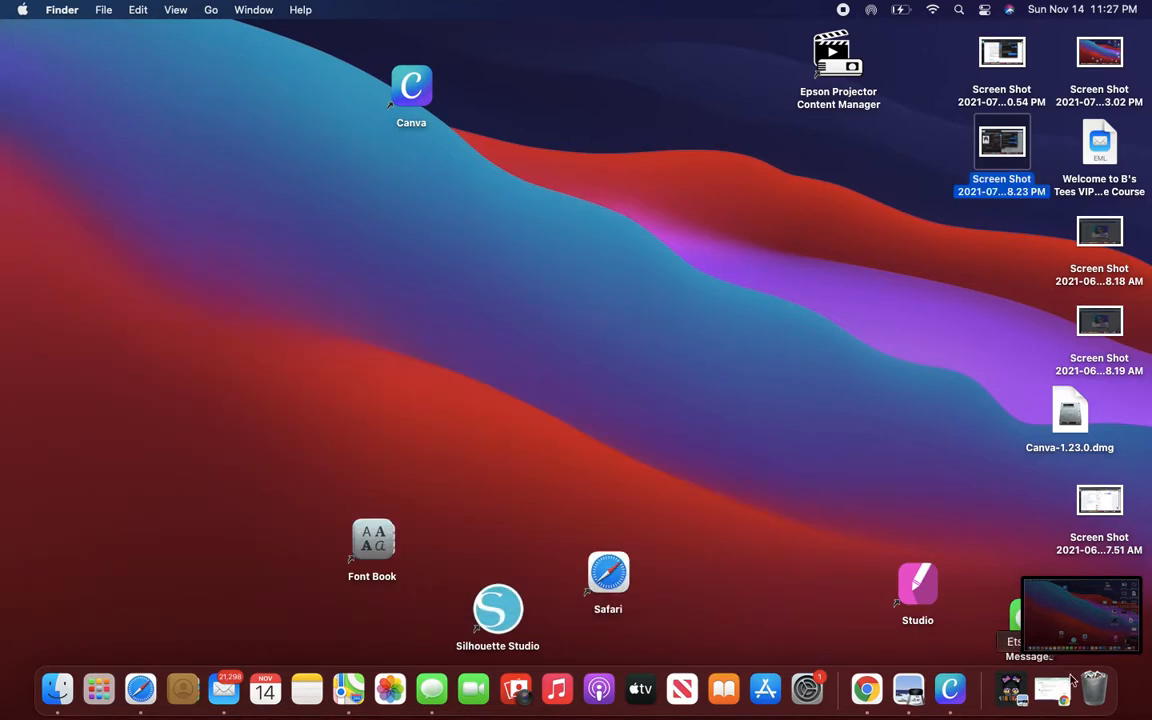
# - Launch Canva and create a new blank design at the recent custom 14 × 8.5 in size
pyautogui.doubleClick(412, 84)
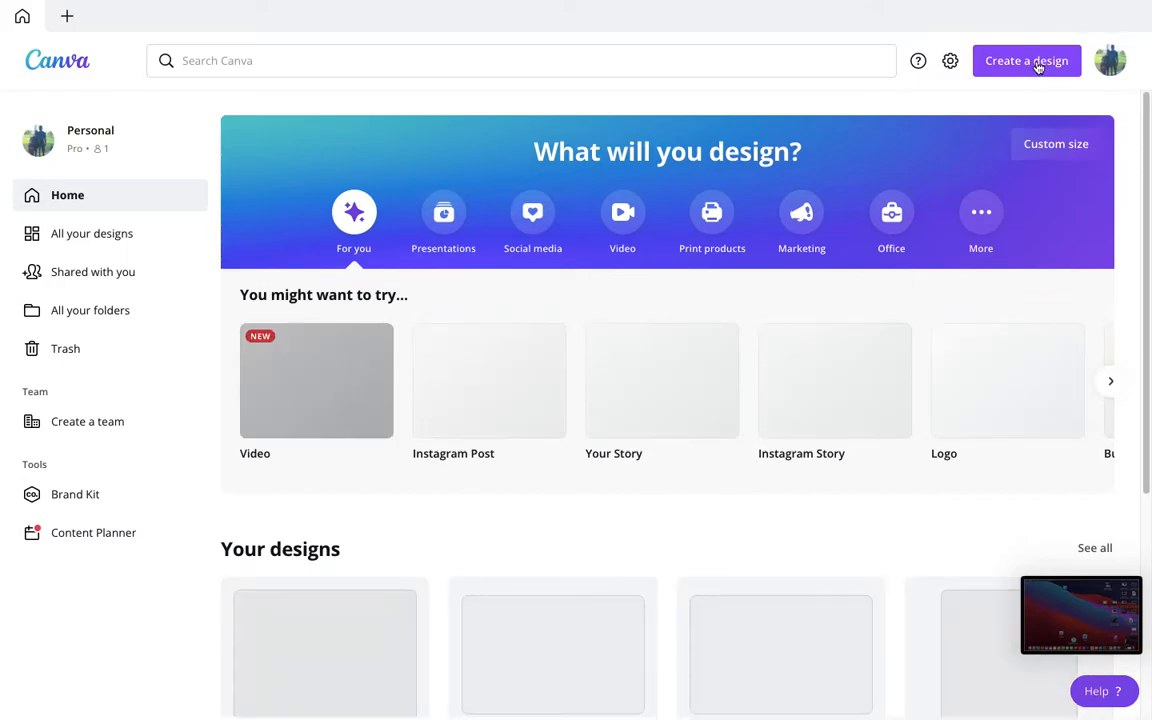
pyautogui.click(1026, 60)
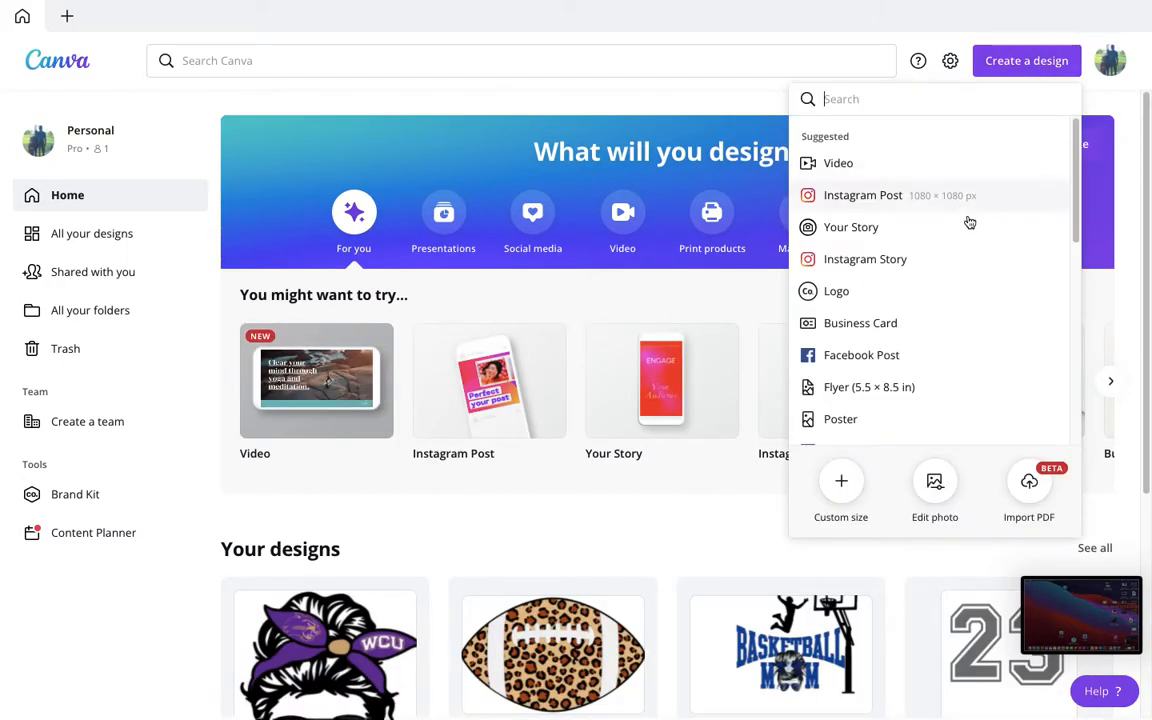
pyautogui.click(840, 490)
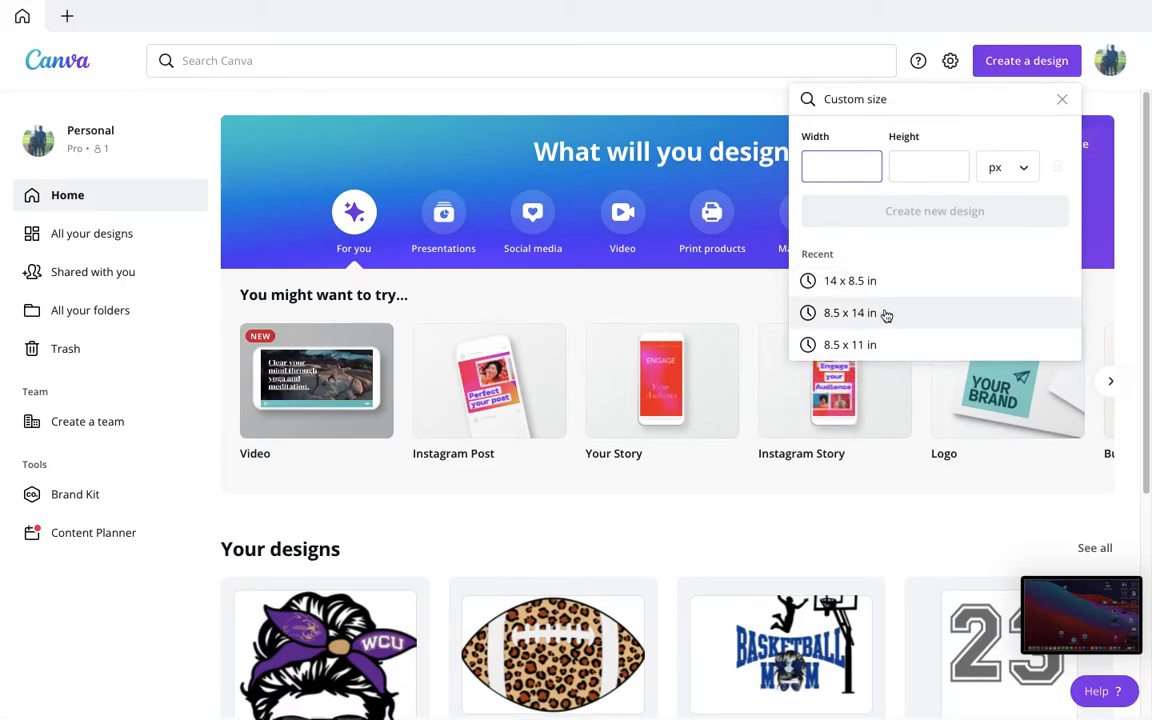
pyautogui.moveTo(870, 280)
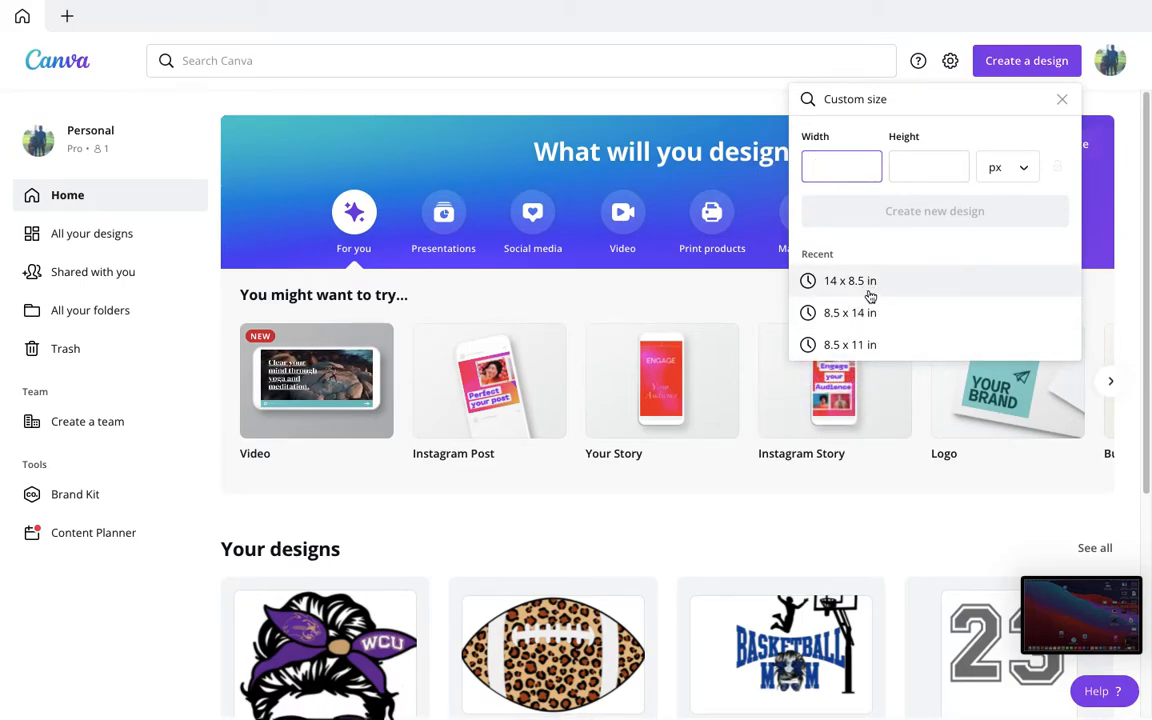
pyautogui.click(848, 280)
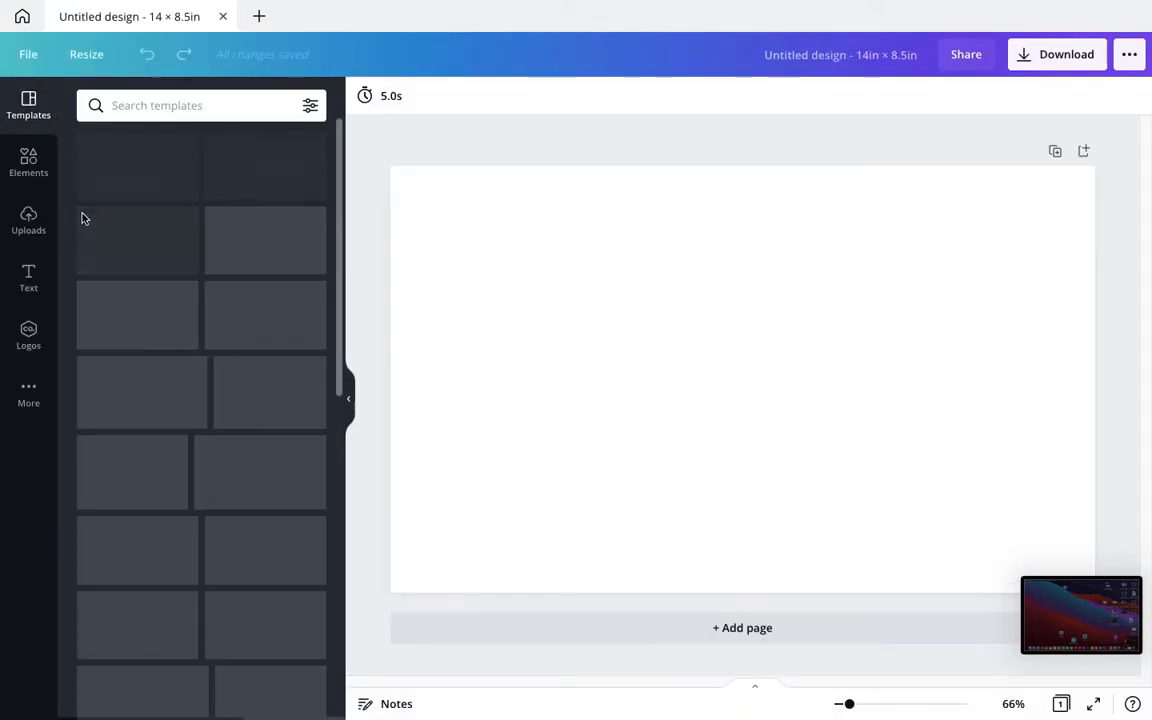
# - Upload the Basketball Mom image from Downloads by searching 'basketball' in the Uploads tab
pyautogui.click(28, 220)
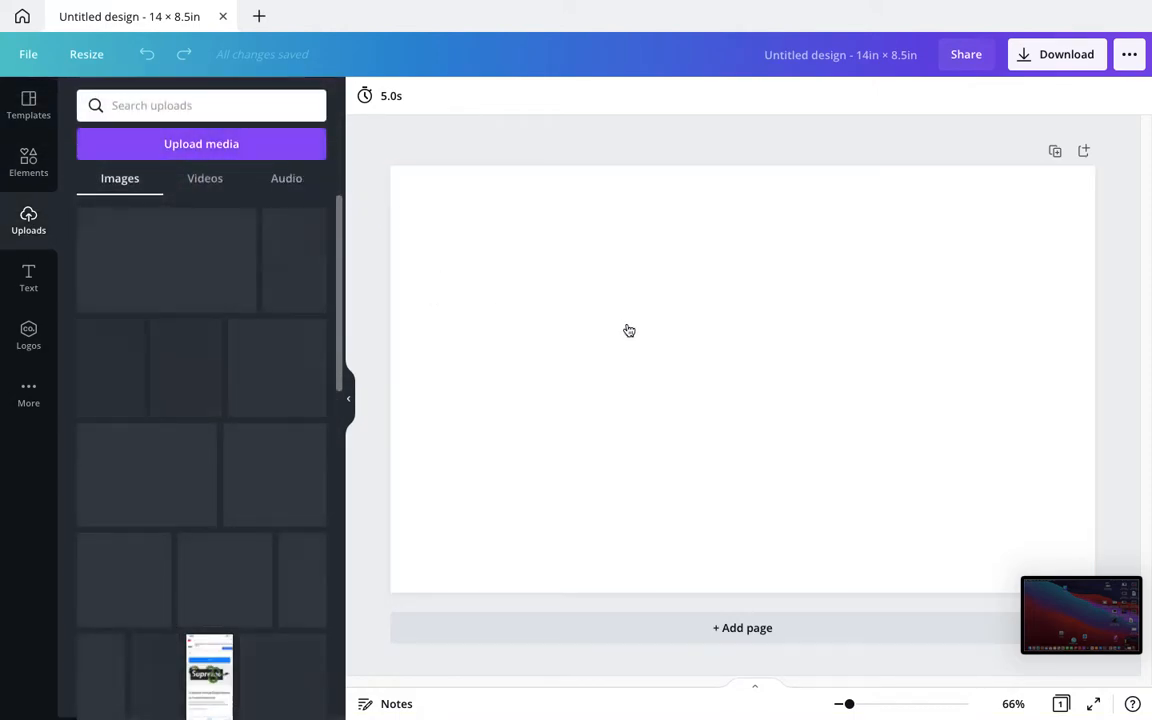
pyautogui.click(200, 144)
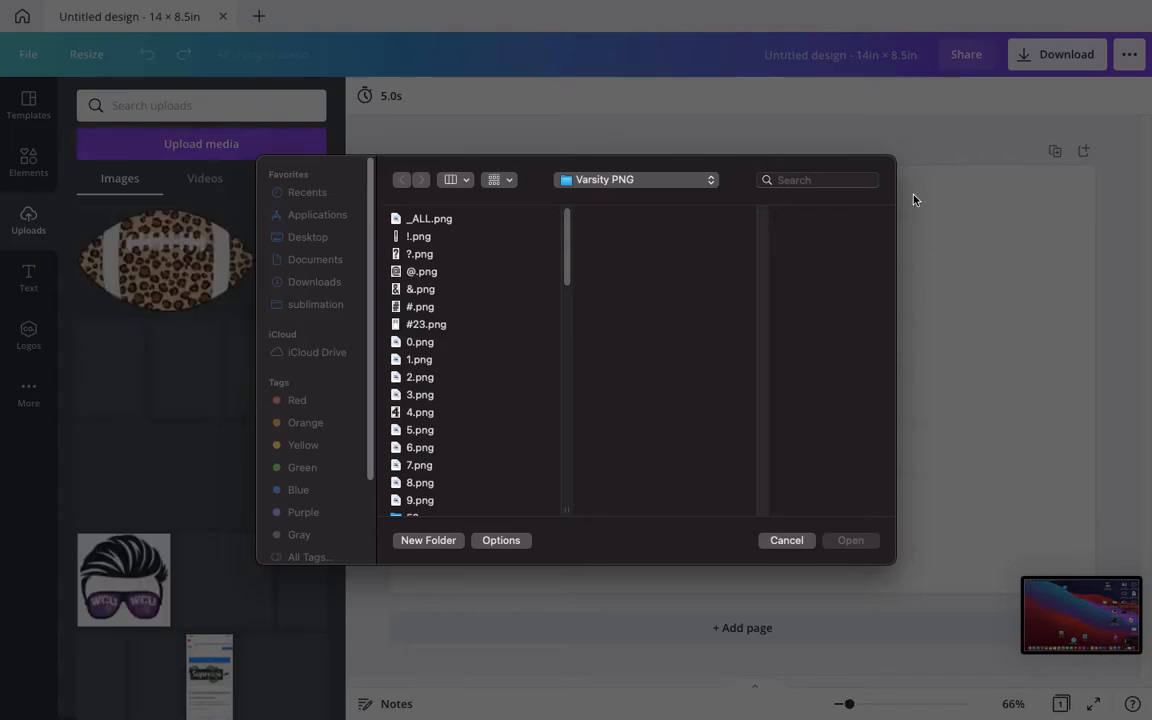
pyautogui.click(316, 280)
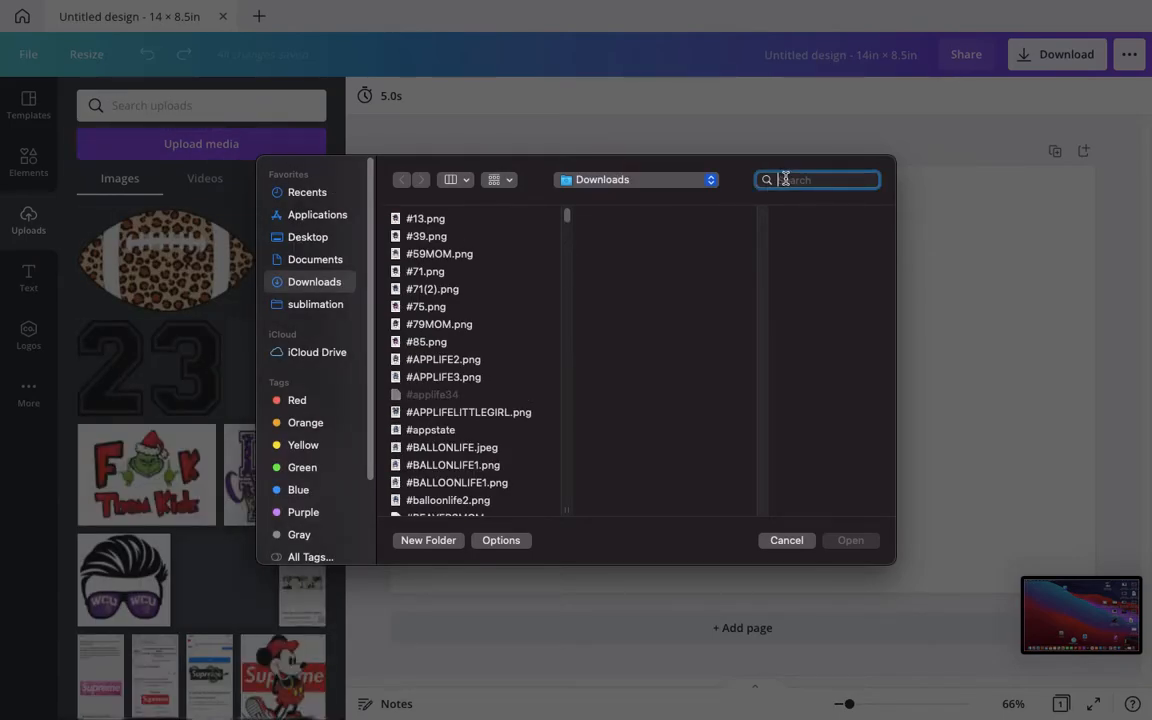
pyautogui.write('basketball')
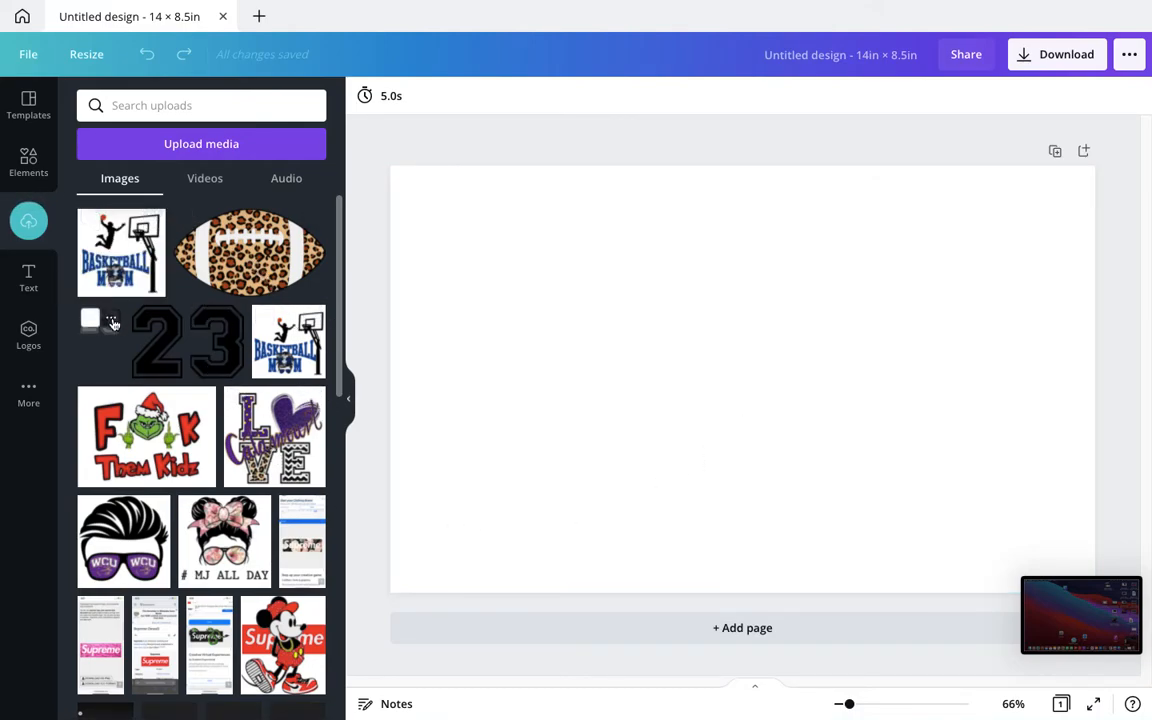
# - Place the Basketball Mom graphic, centre it and stretch it to the full page height
pyautogui.click(120, 252)
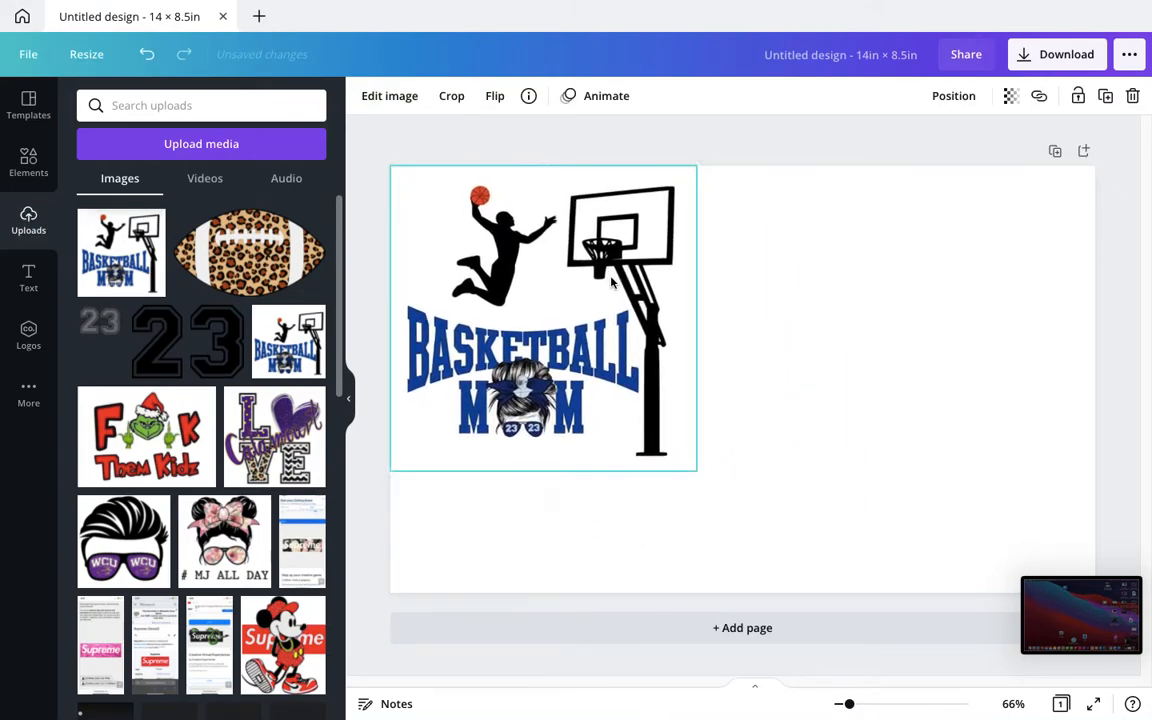
pyautogui.moveTo(698, 468); pyautogui.dragTo(810, 584)
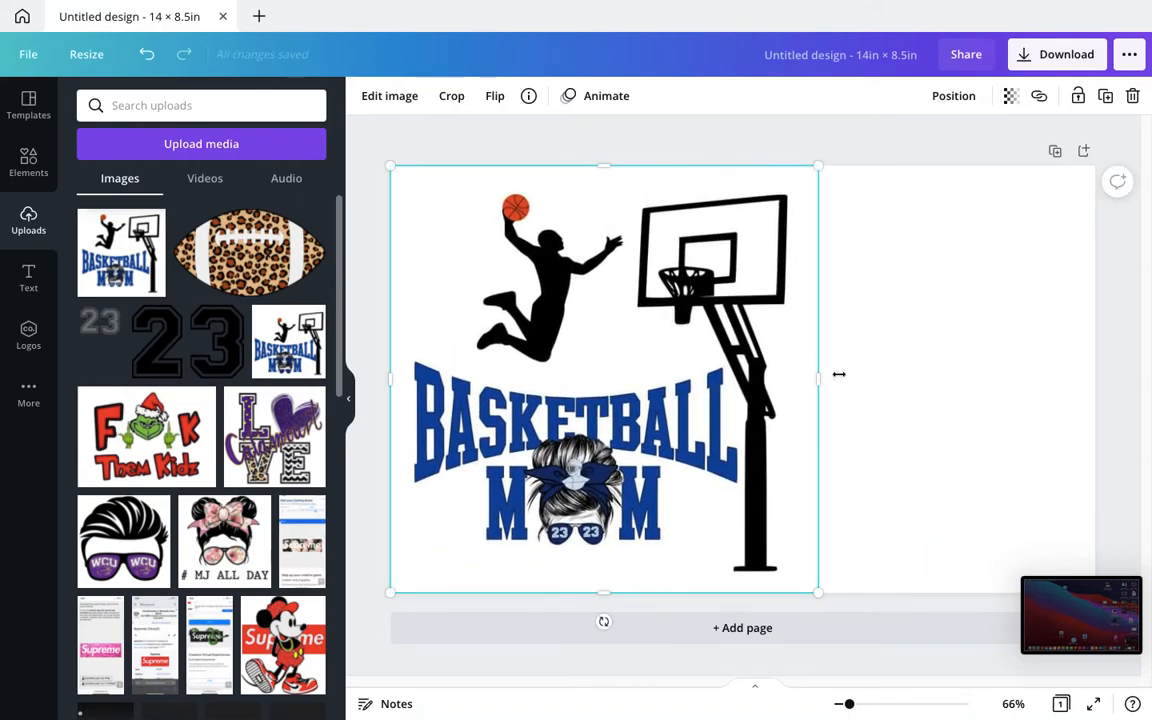
pyautogui.moveTo(818, 376); pyautogui.dragTo(916, 376)
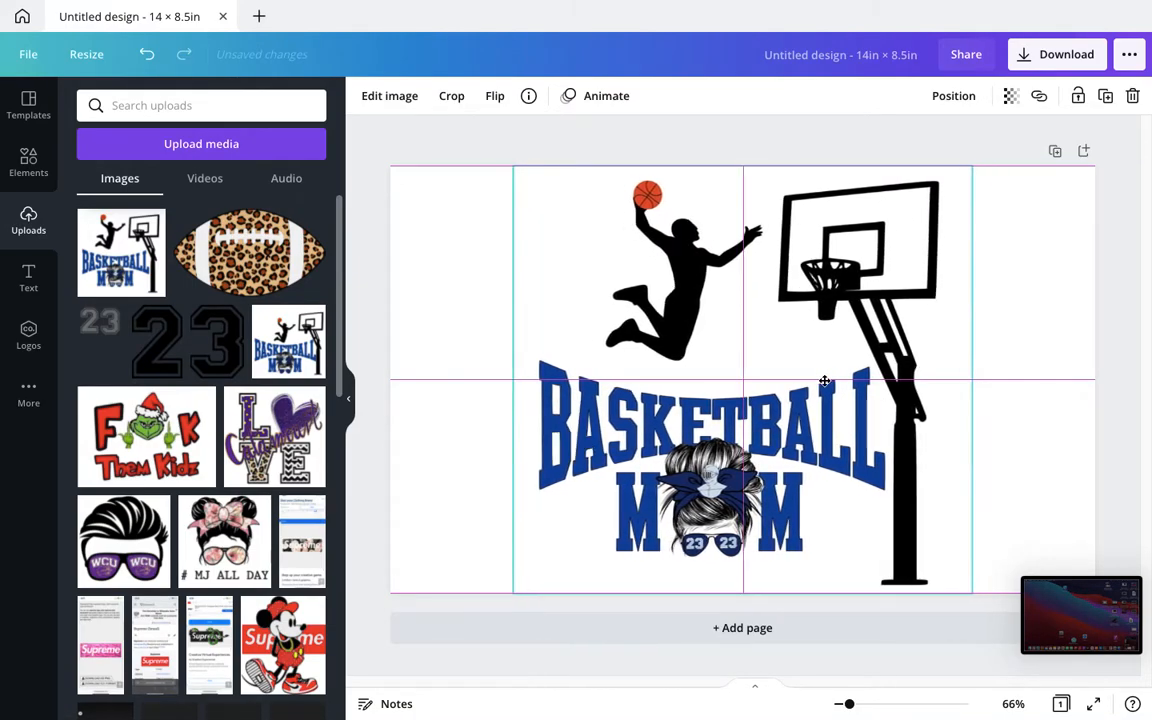
pyautogui.moveTo(970, 380); pyautogui.dragTo(1008, 380)
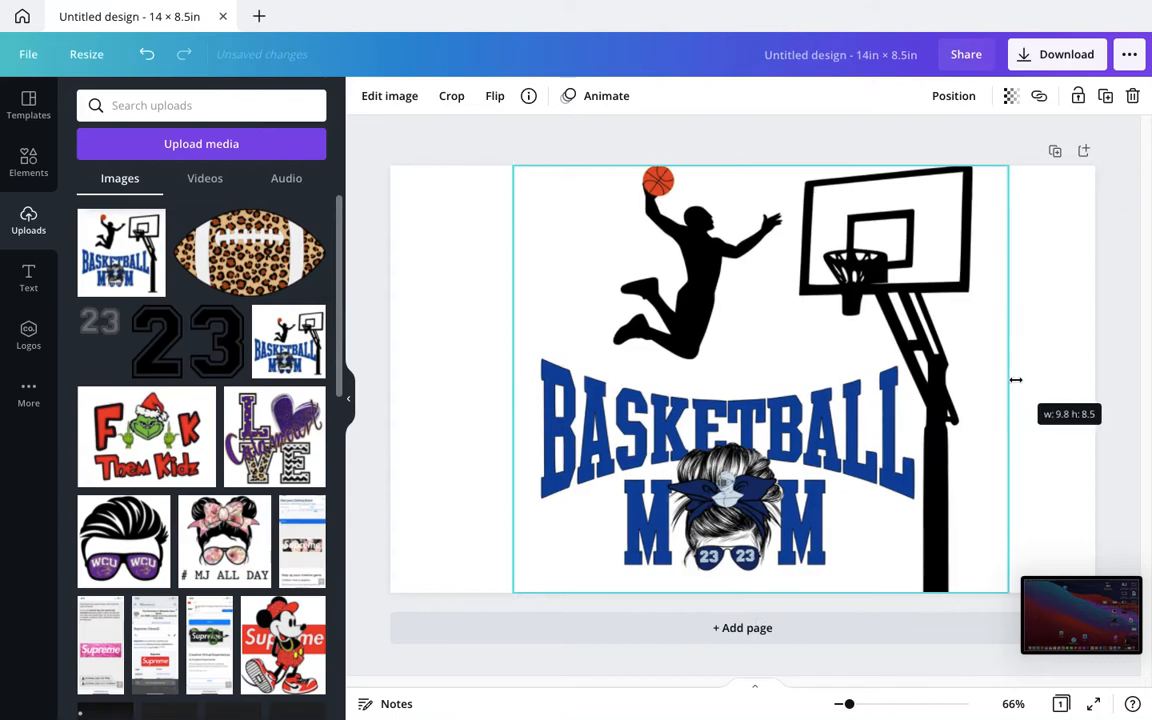
pyautogui.moveTo(1016, 380); pyautogui.dragTo(980, 380)
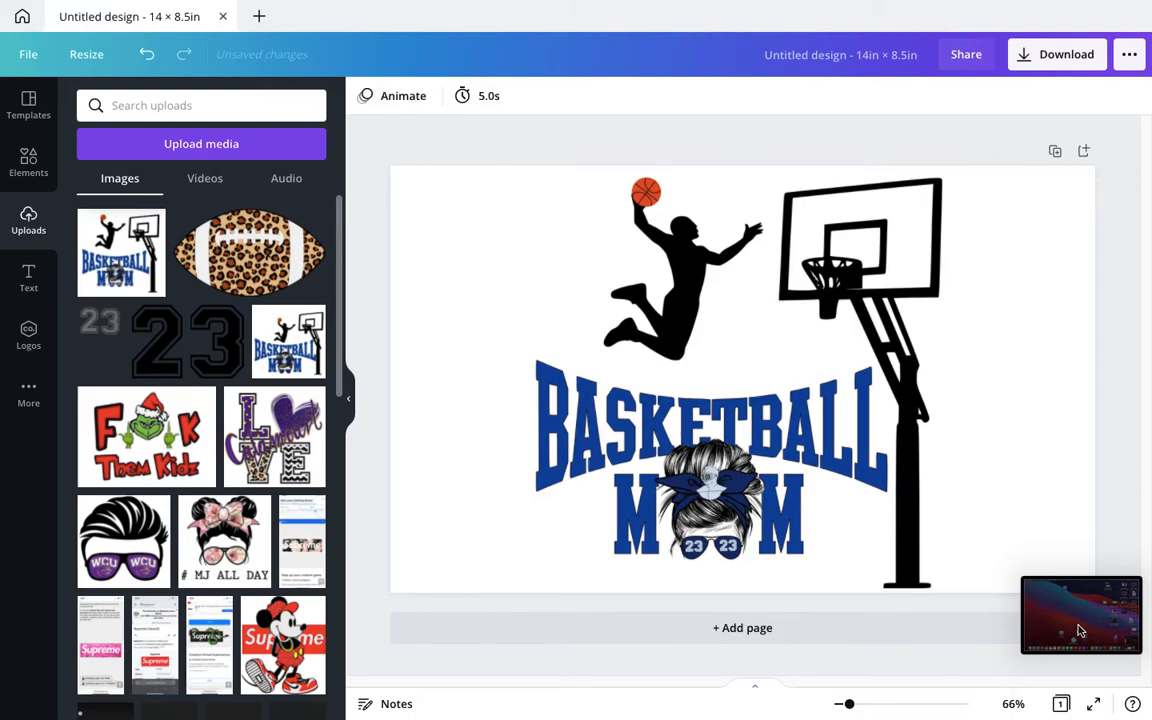
pyautogui.moveTo(1114, 234)
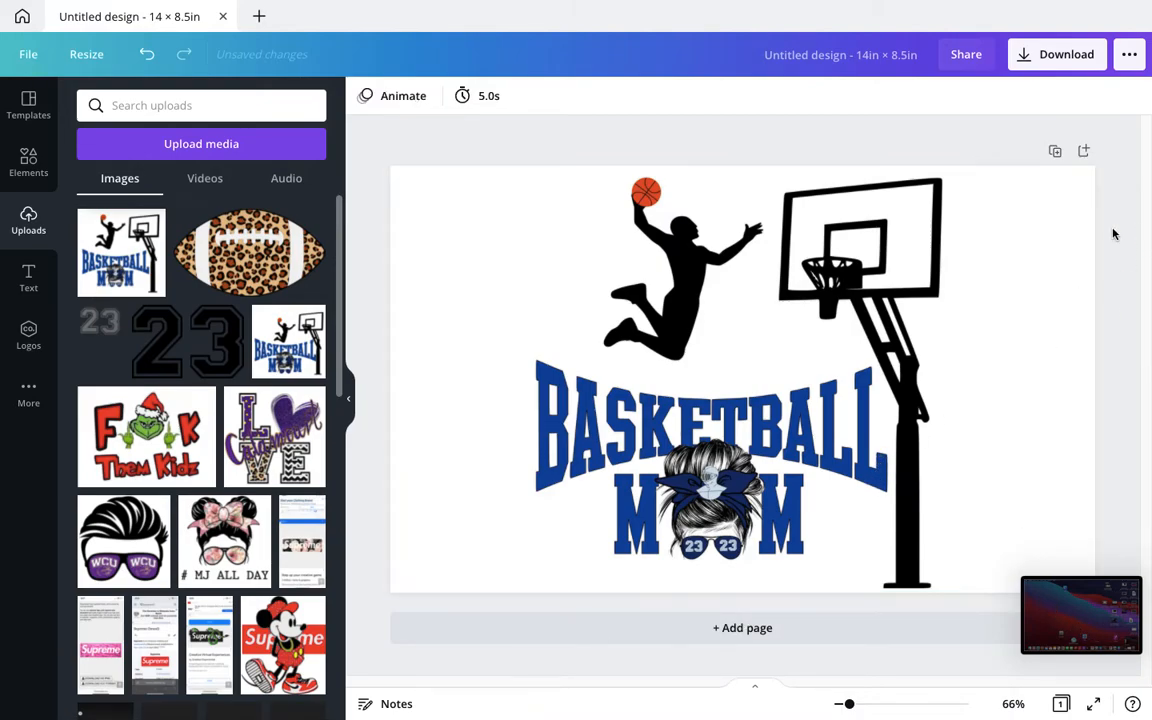
# - Download the design as a PNG, reaching the save dialog
pyautogui.click(1056, 54)
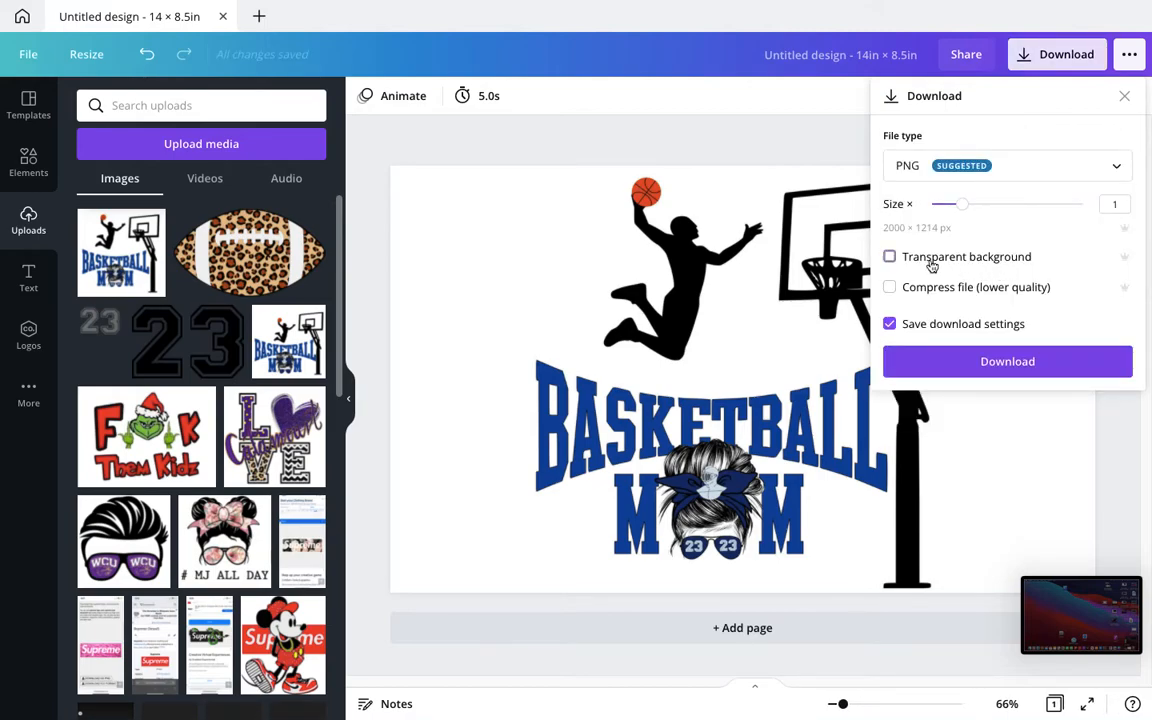
pyautogui.click(1008, 360)
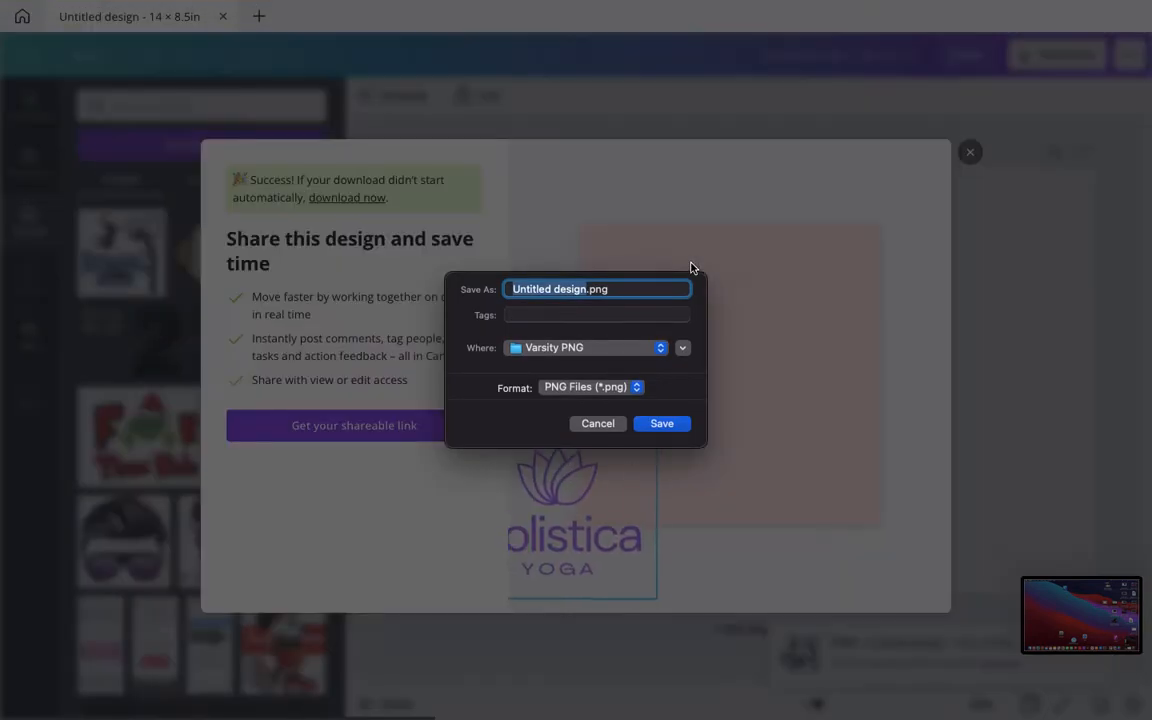
# - Save the PNG as basketballmom236.png and take Canva out of full screen
pyautogui.write('basketballmom23.png')
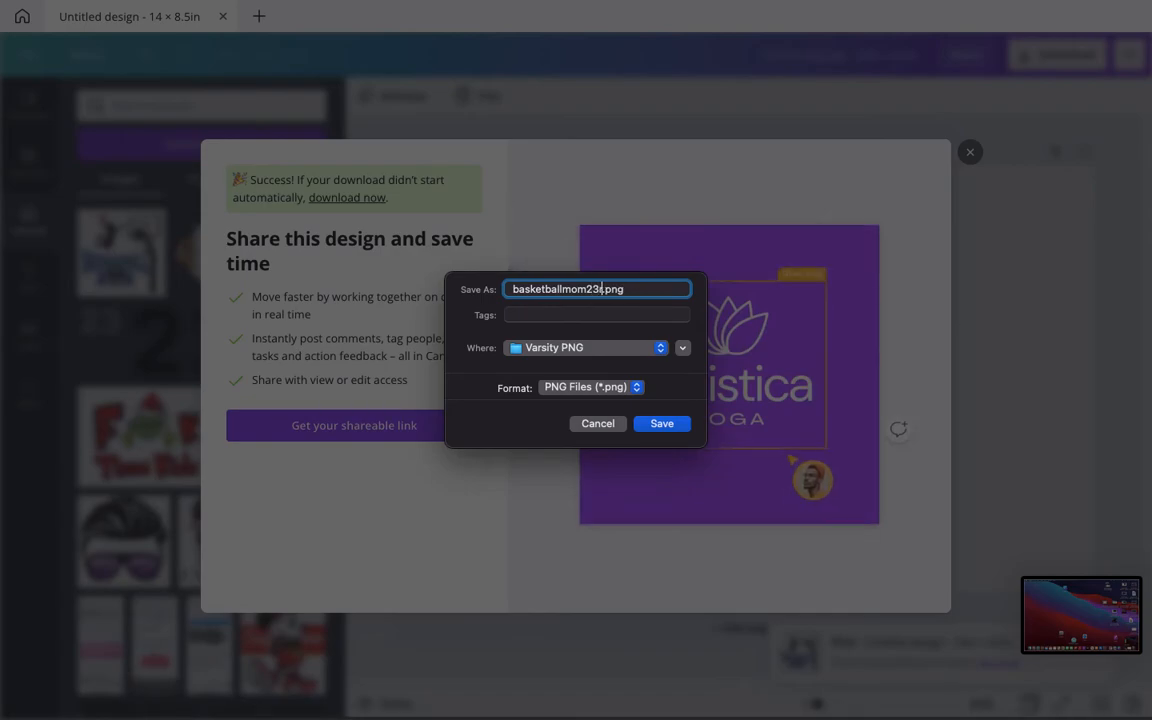
pyautogui.click(660, 424)
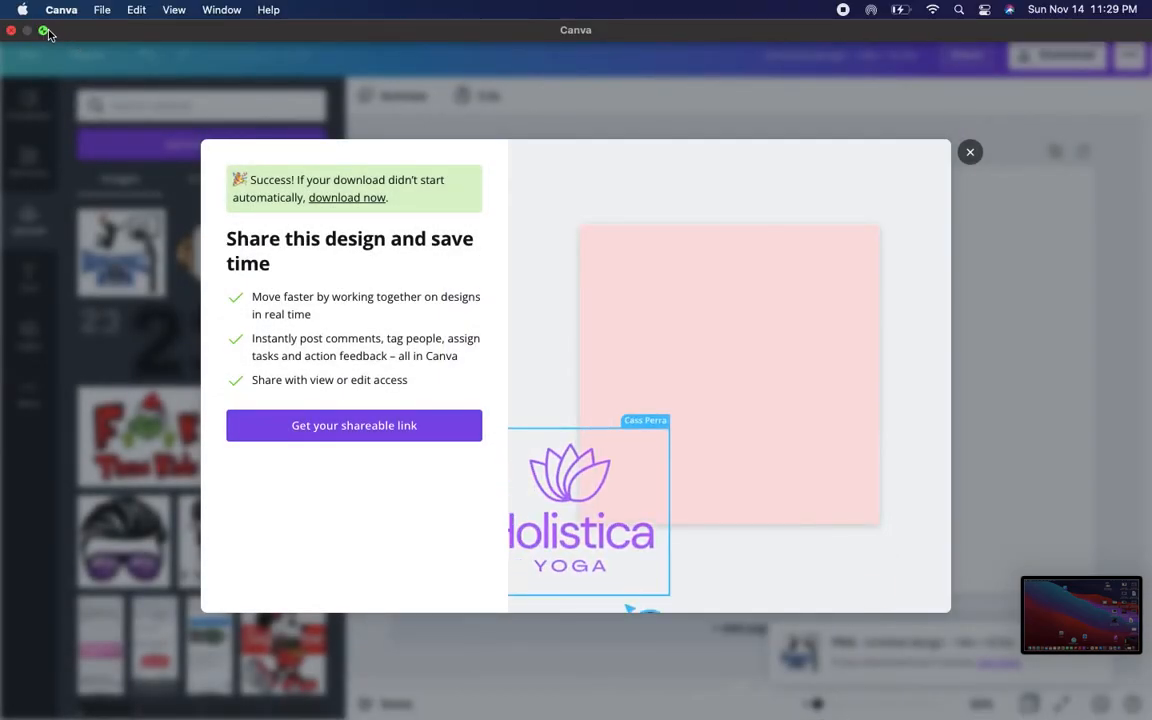
pyautogui.click(44, 32)
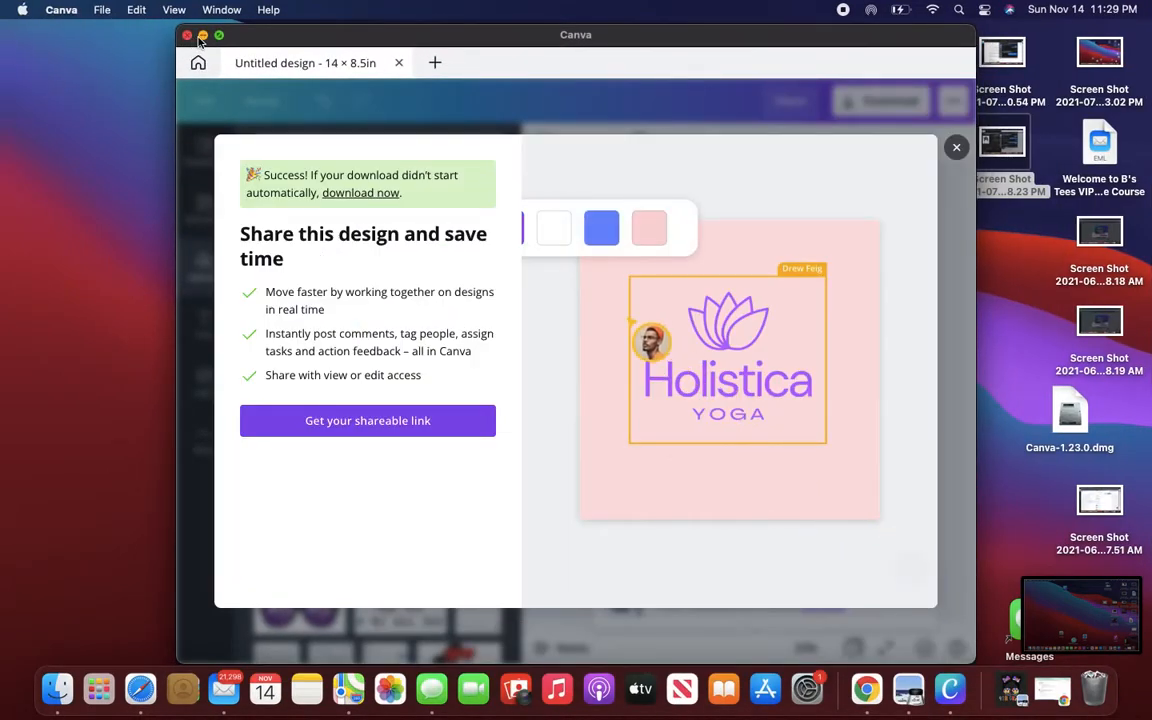
# - Hide Canva and search Finder's Downloads for 'basketballmom23' then 'basketball'
pyautogui.click(188, 36)
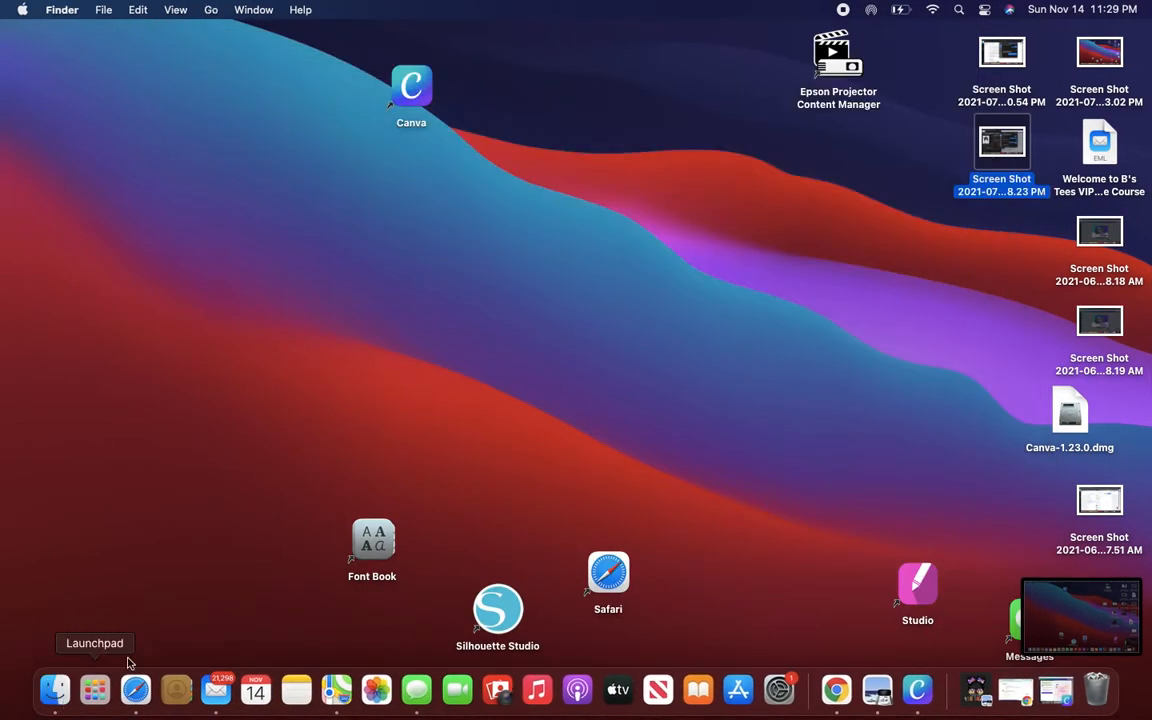
pyautogui.click(54, 690)
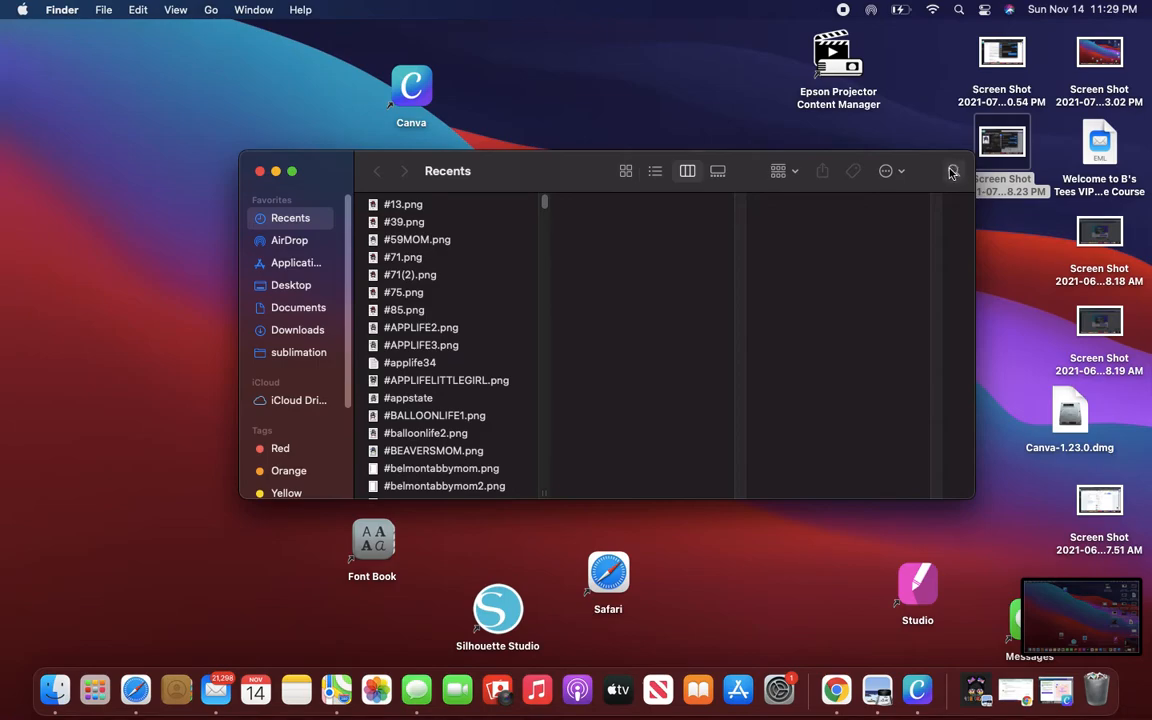
pyautogui.write('basket')
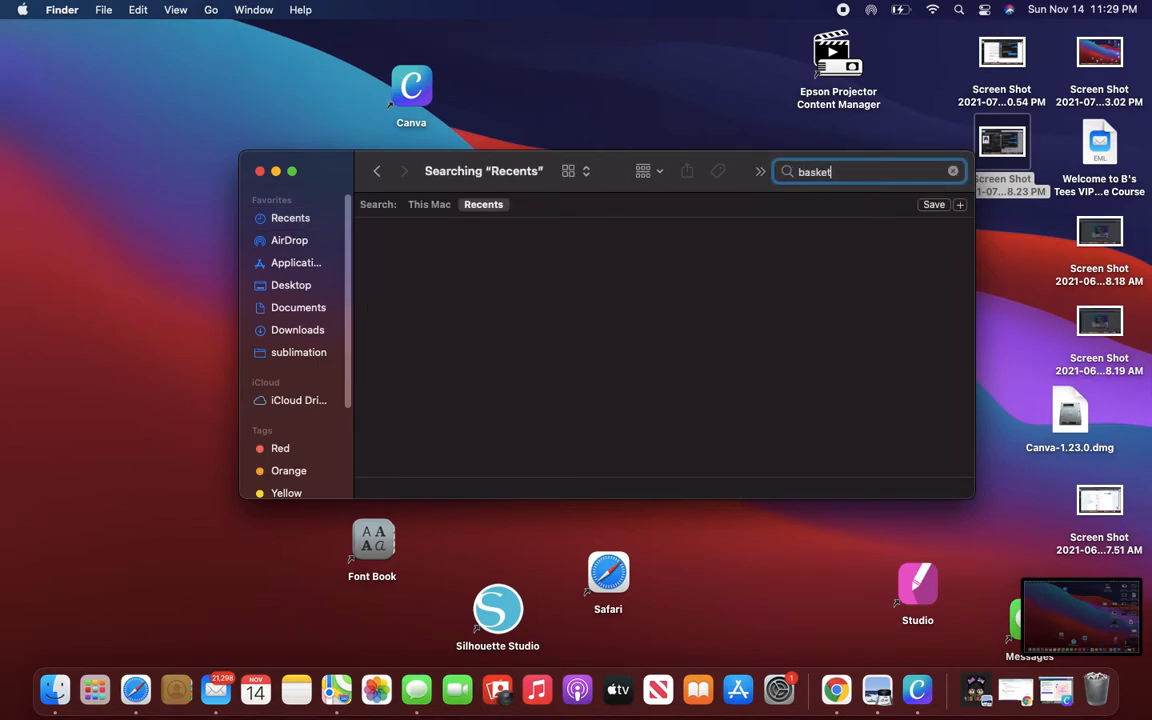
pyautogui.write('ballm')
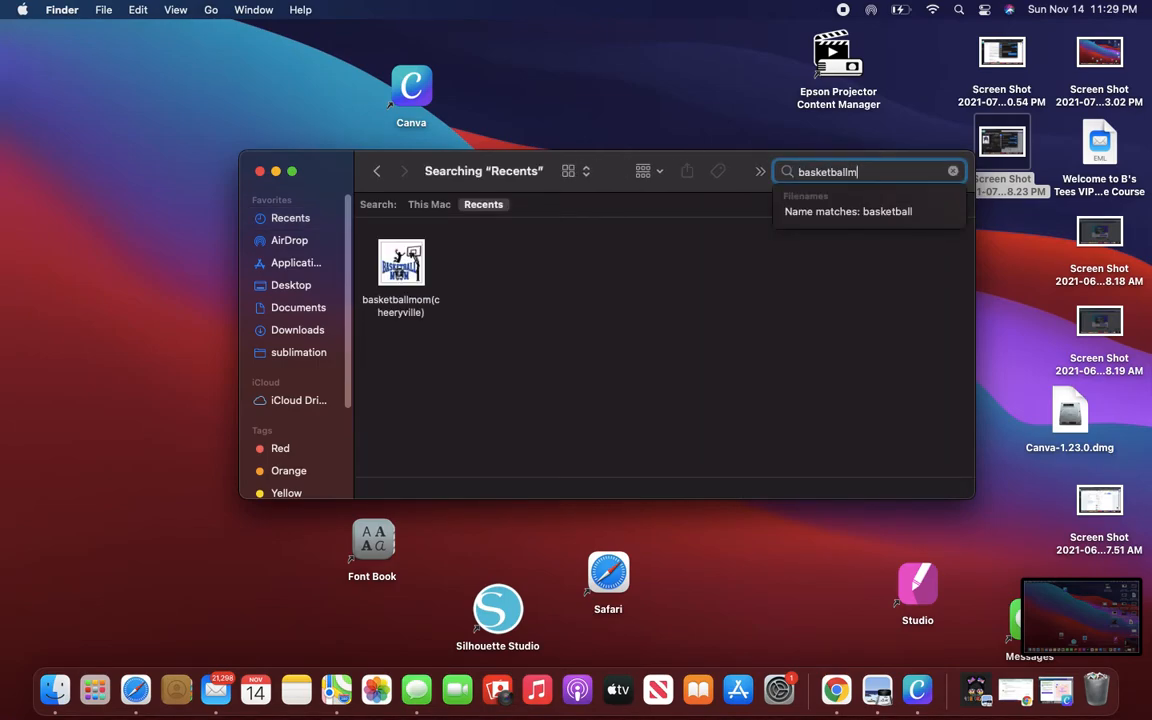
pyautogui.write('om23')
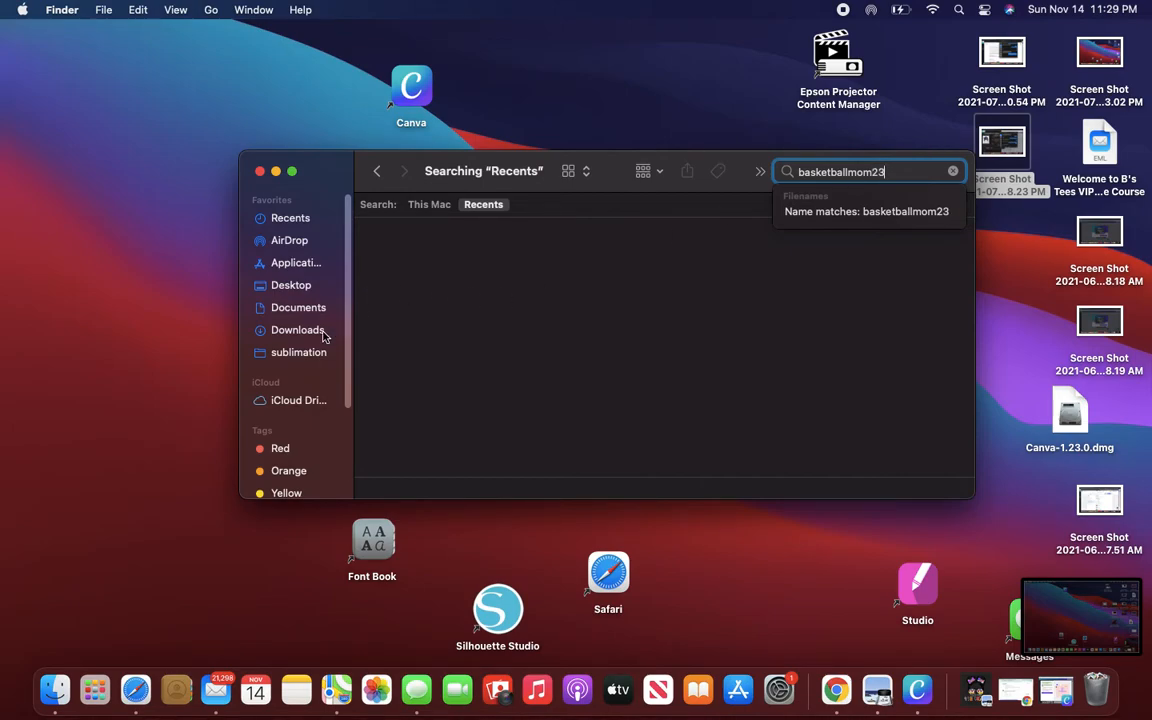
pyautogui.click(296, 328)
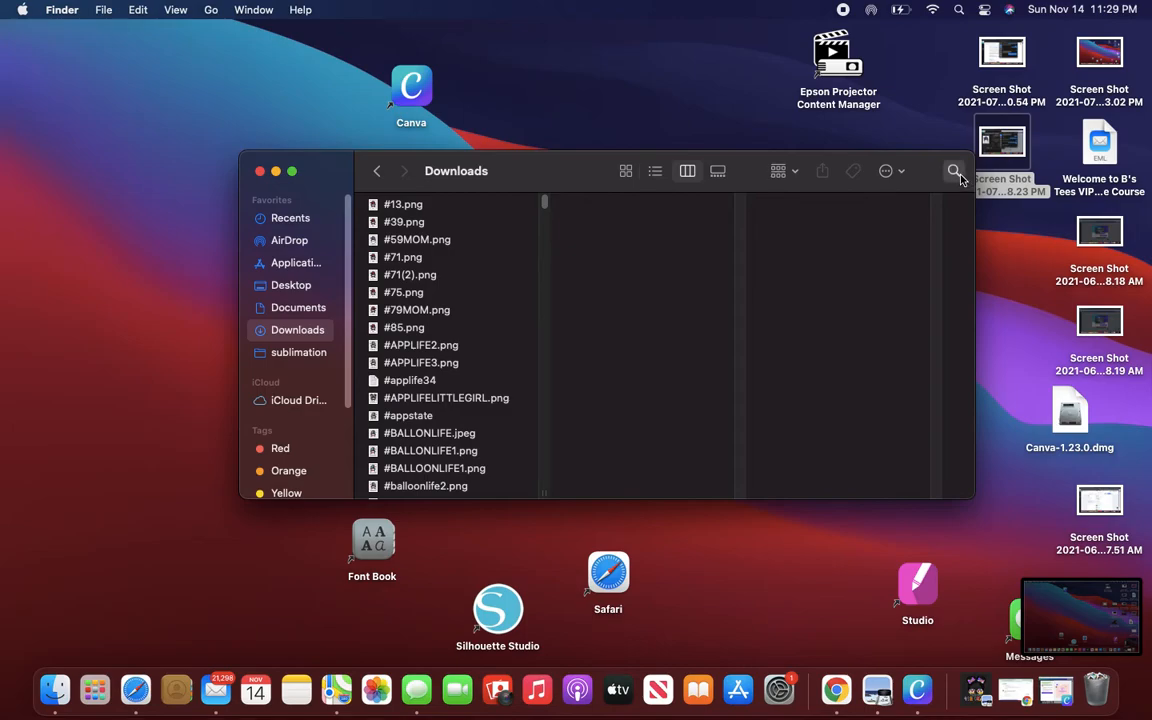
pyautogui.write('bs')
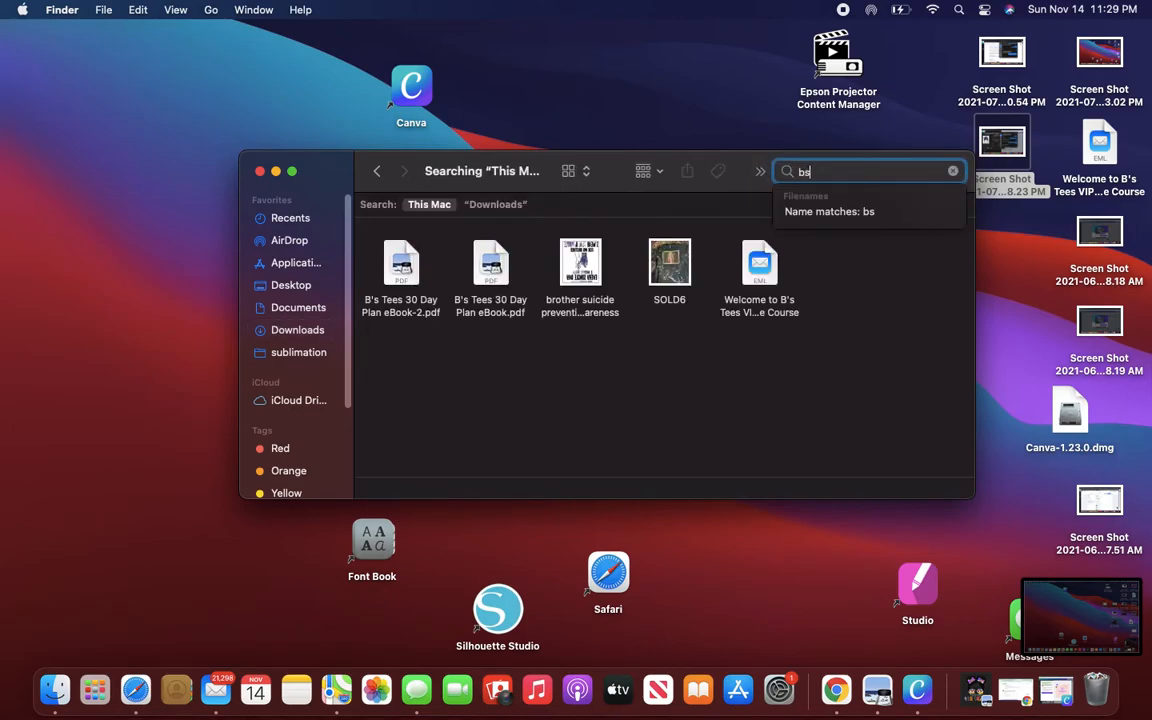
pyautogui.write('asketball')
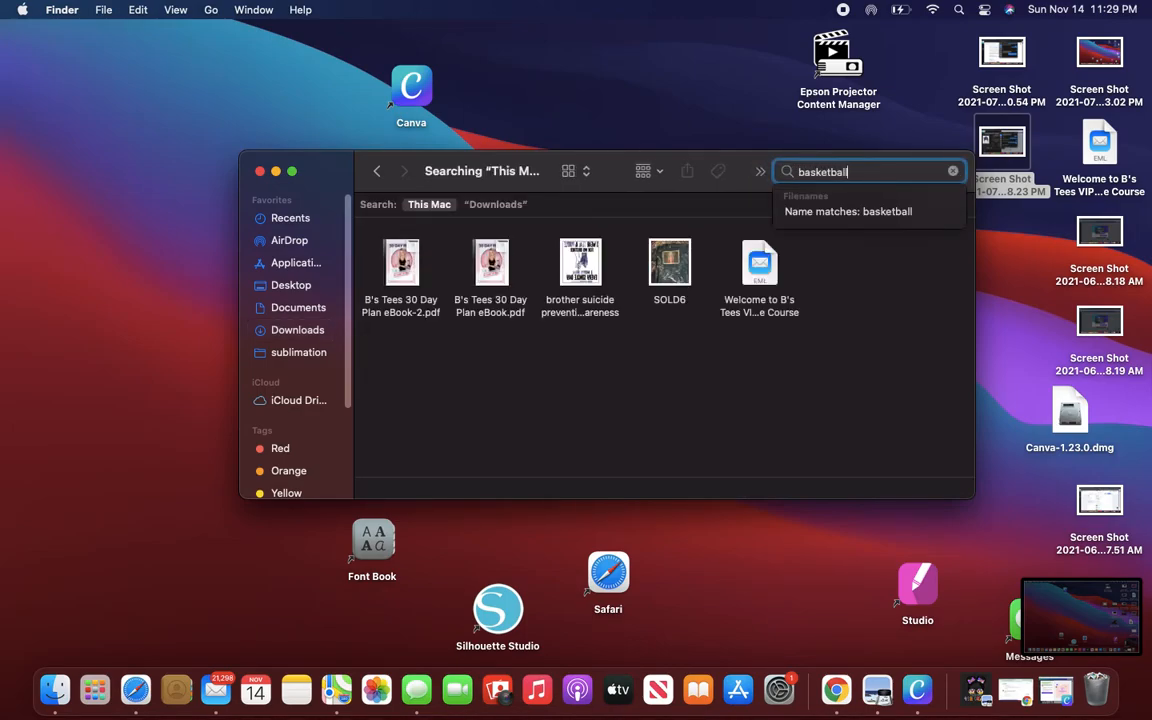
# - Run the name search for basketball and select basketballmom23ready.png
pyautogui.click(848, 212)
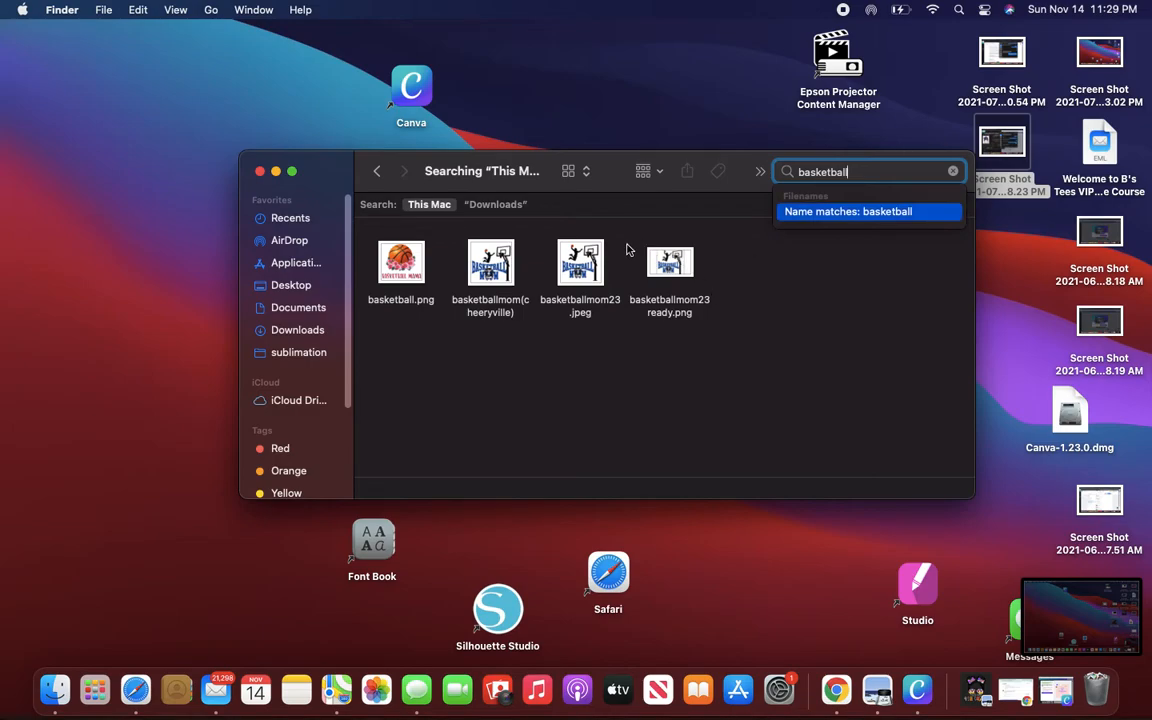
pyautogui.moveTo(664, 276)
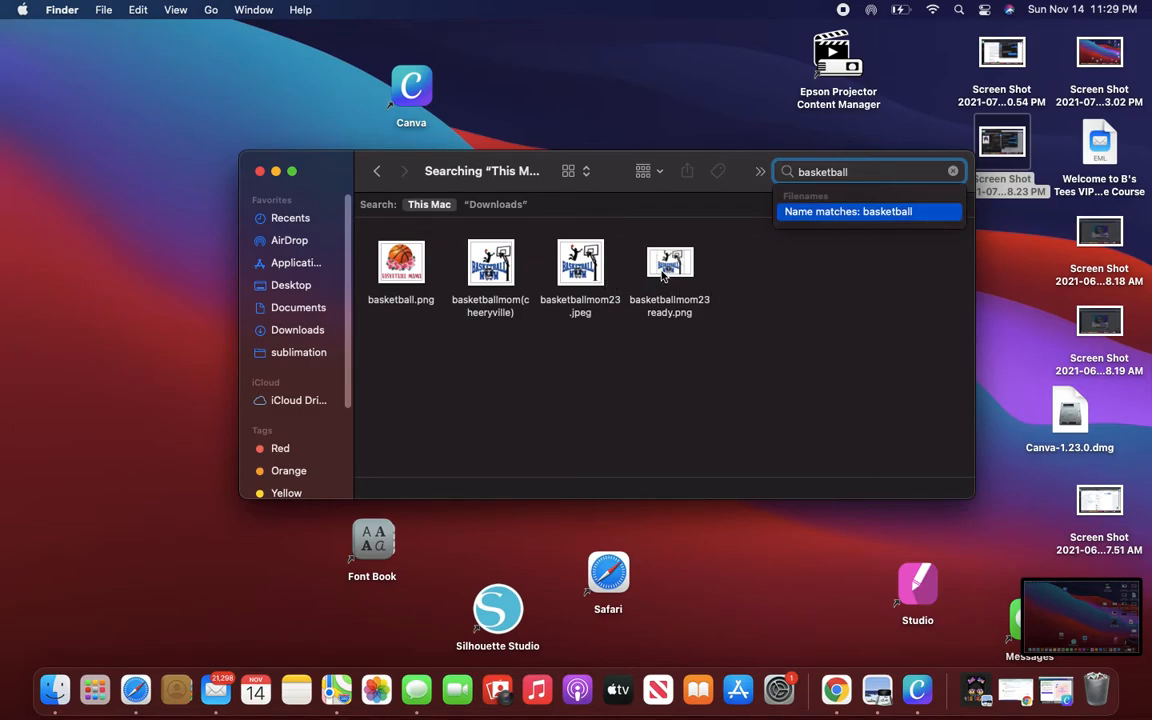
pyautogui.click(668, 262)
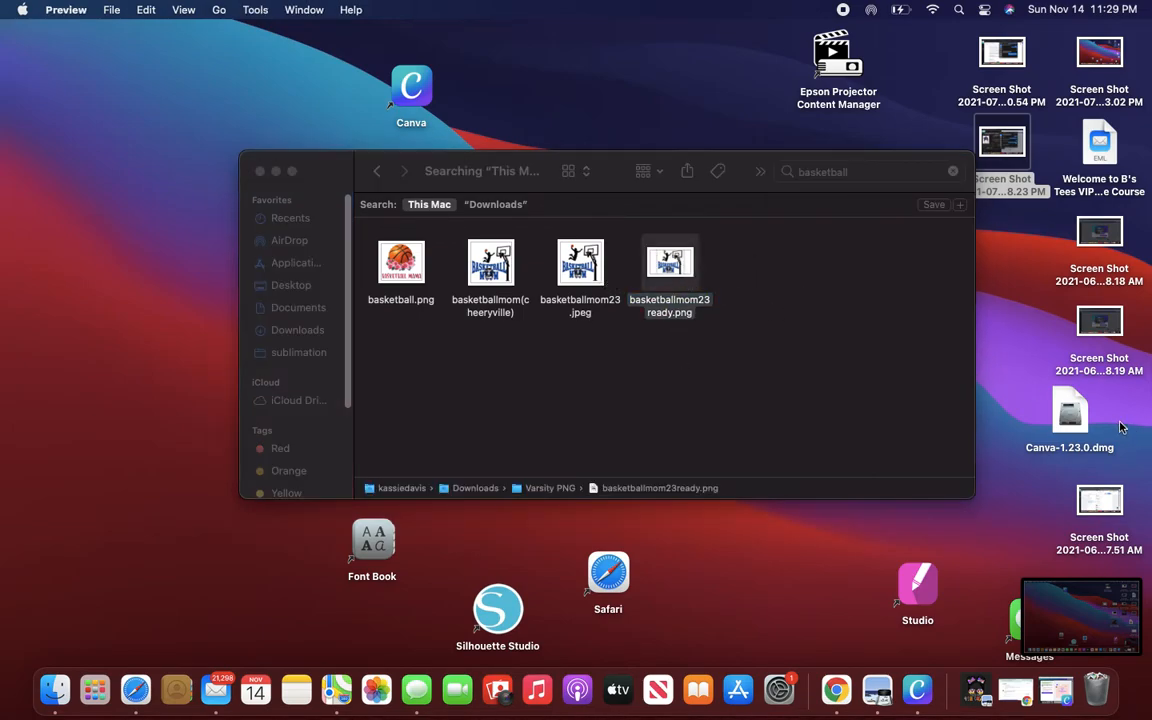
# - Open basketballmom23ready.png in Preview, flip it horizontally and start printing
pyautogui.doubleClick(668, 262)
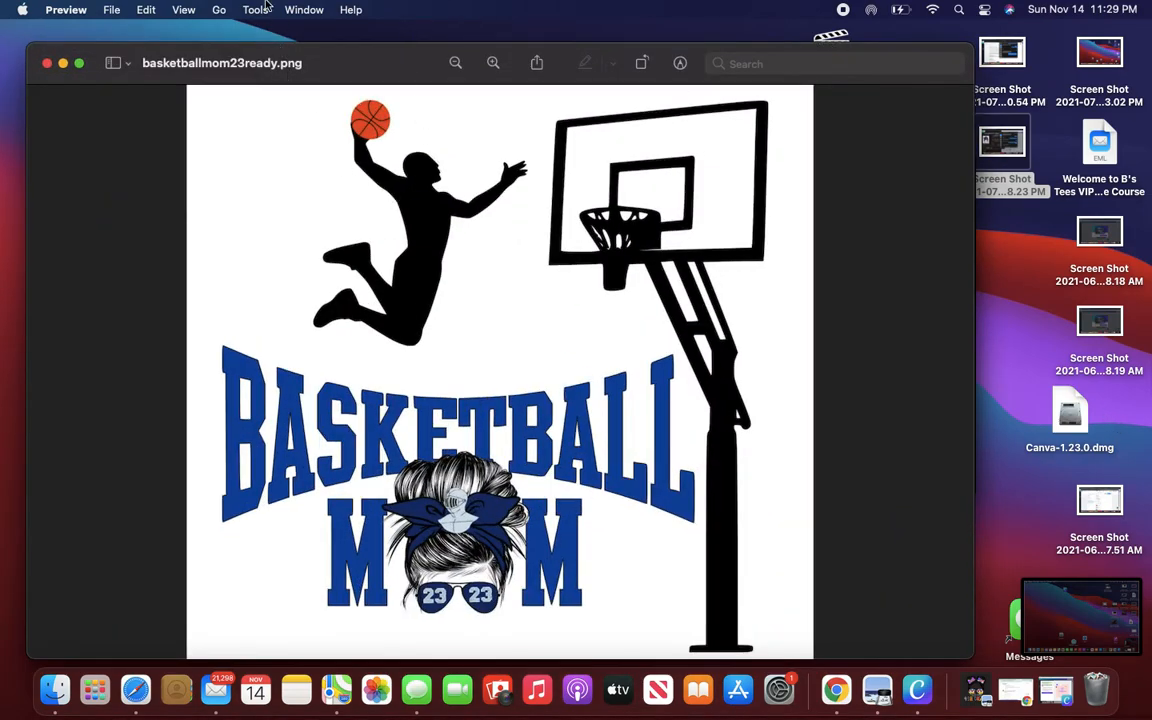
pyautogui.click(256, 8)
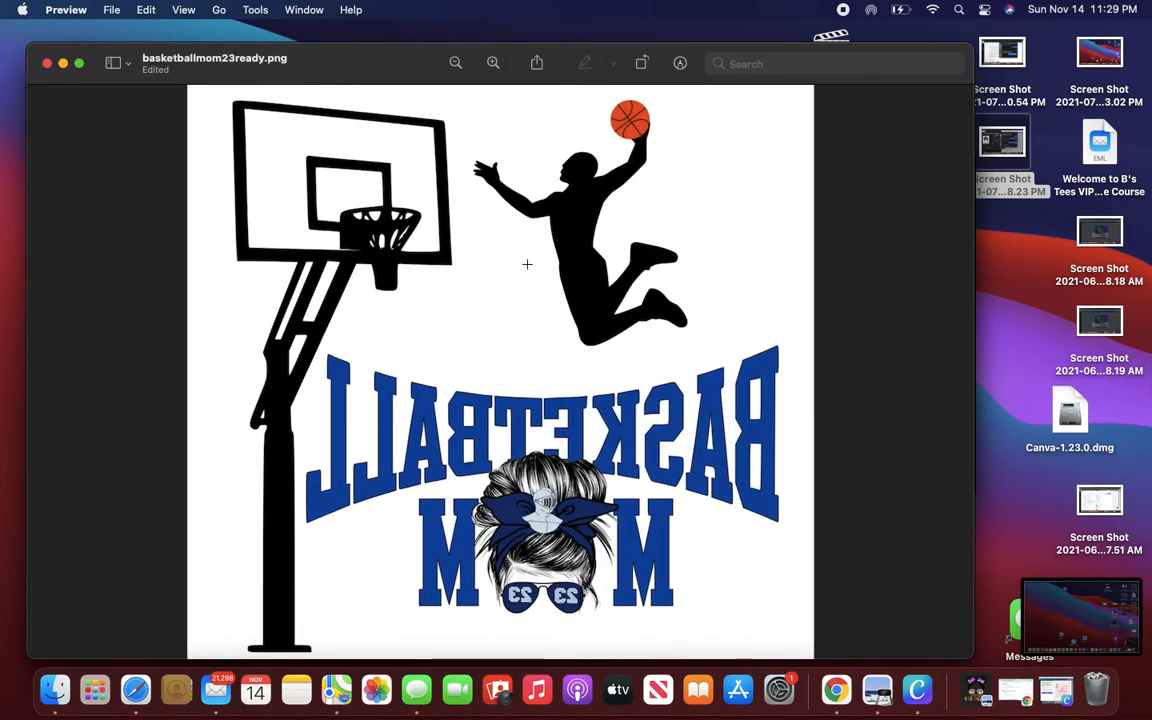
pyautogui.click(112, 8)
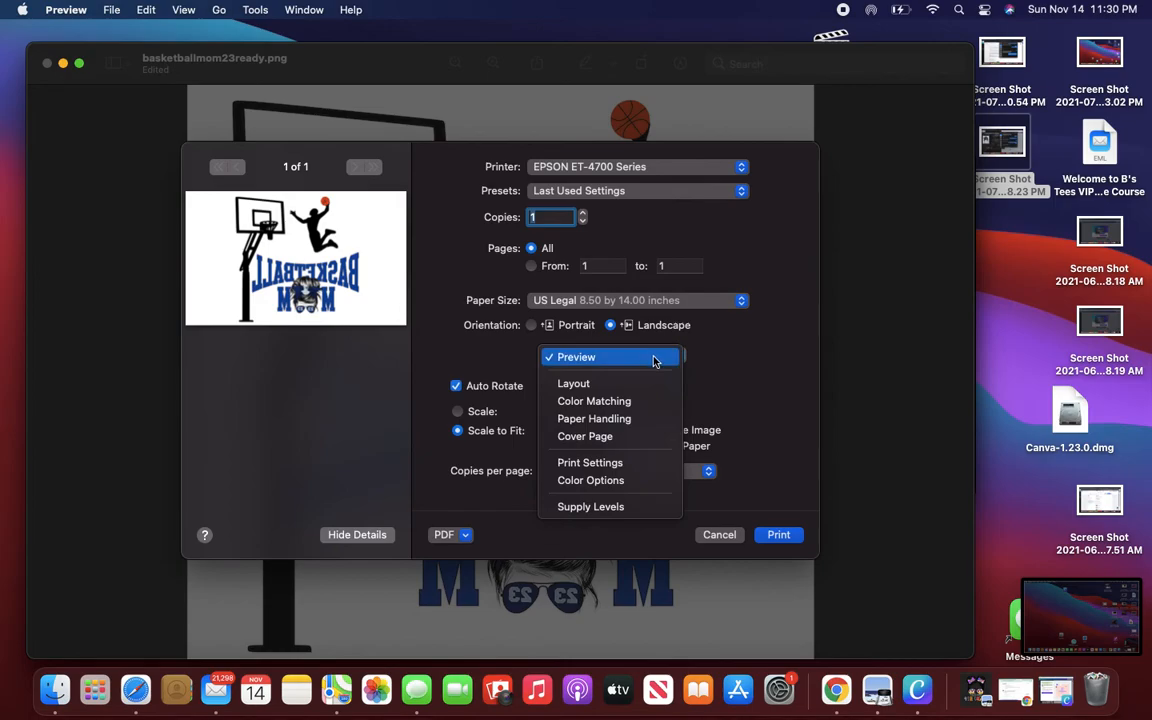
# - Check Print Settings: Premium Presentation Paper Matte media at High Quality
pyautogui.click(588, 462)
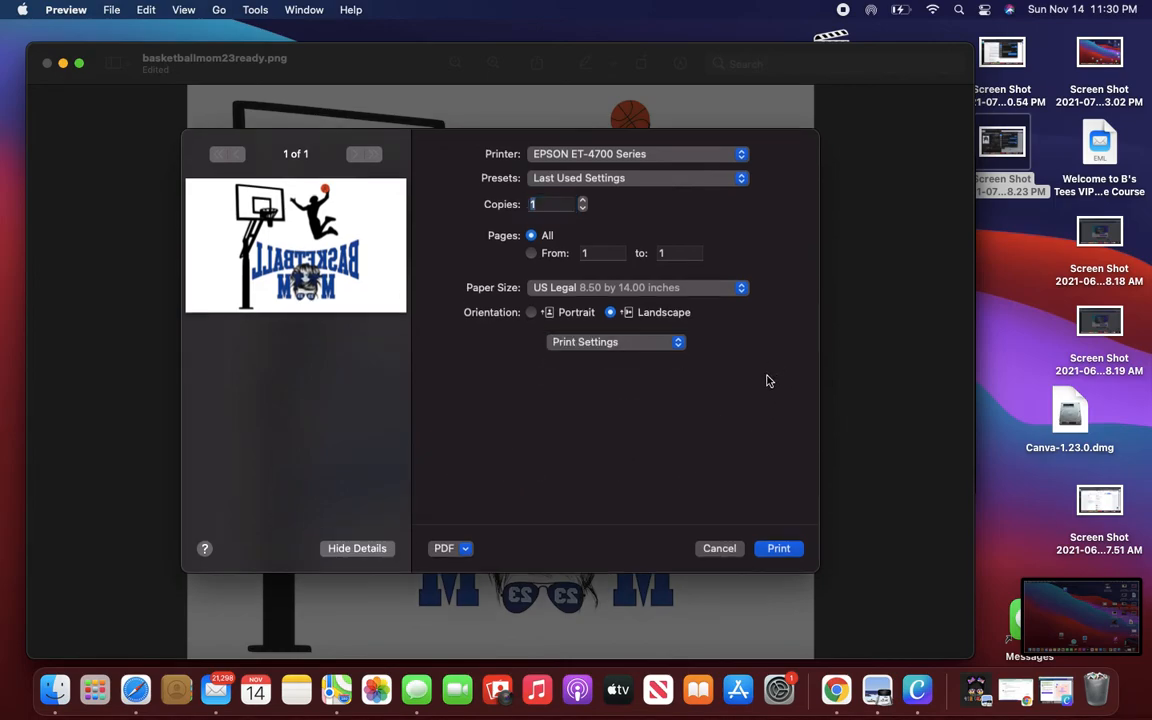
pyautogui.click(616, 340)
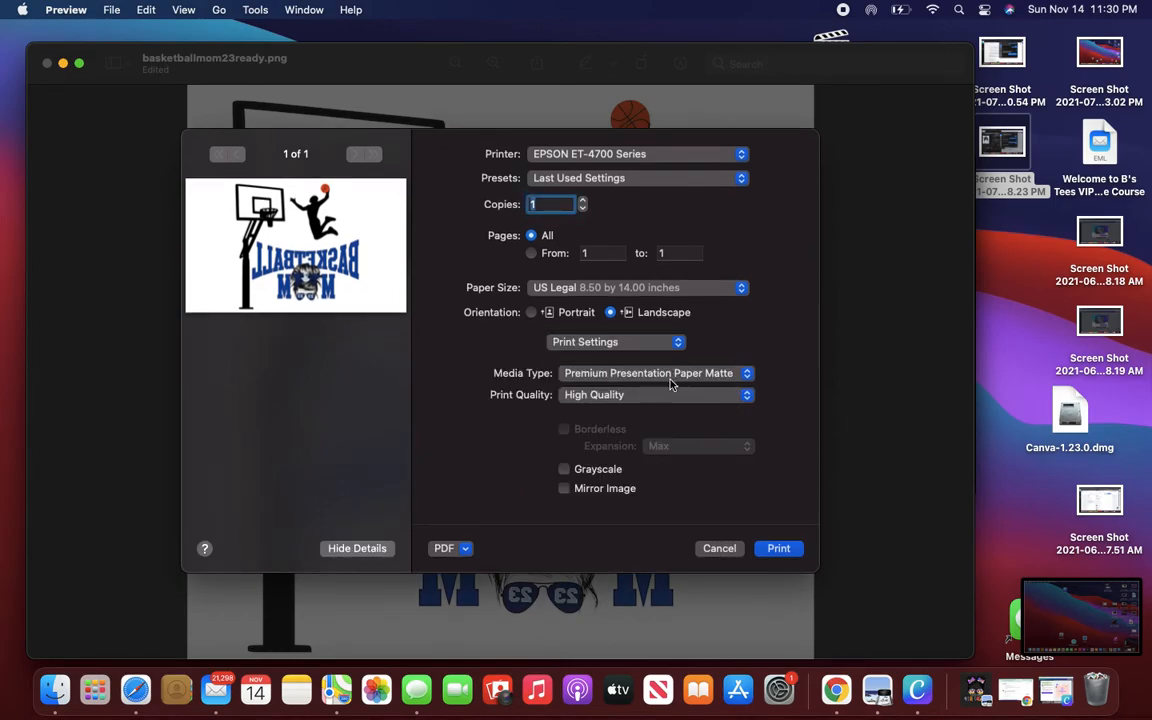
pyautogui.moveTo(668, 388)
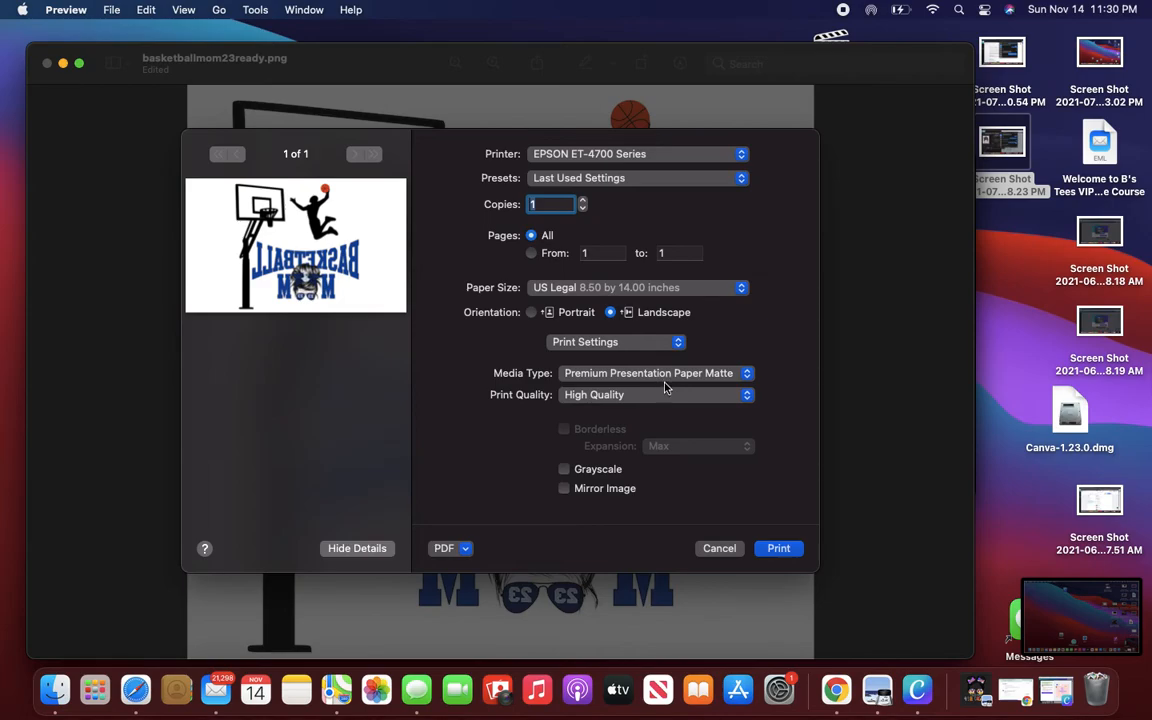
pyautogui.click(616, 342)
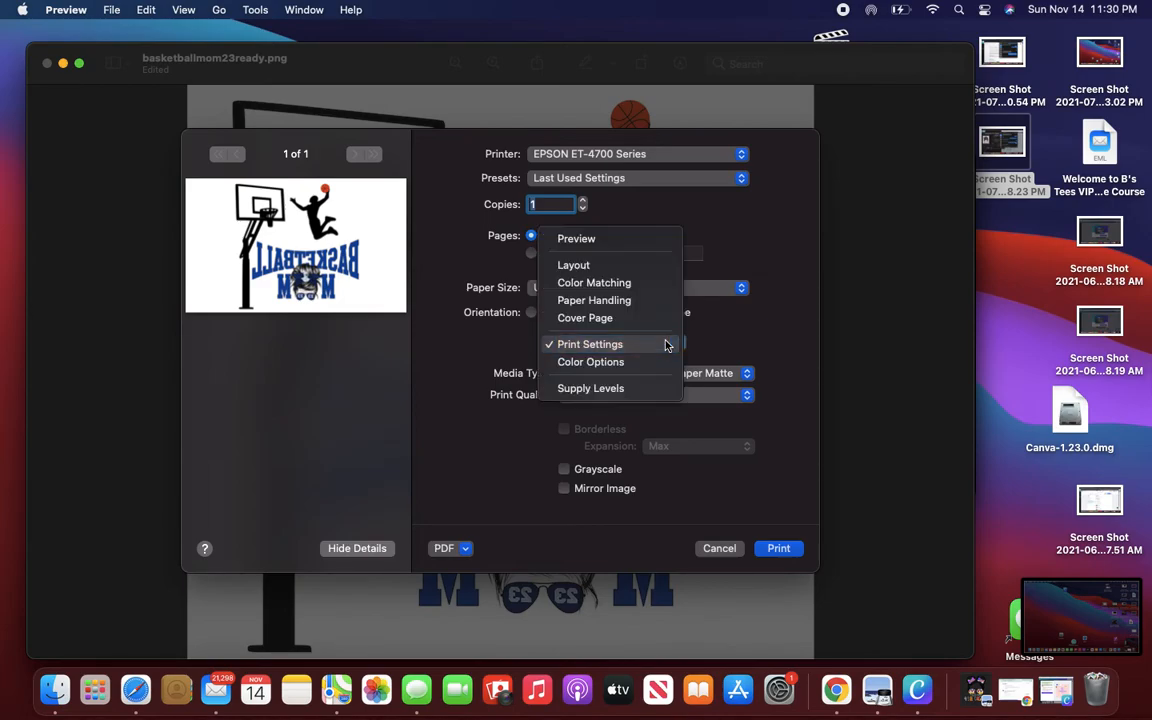
# - Review Color Options with Manual Settings, Adobe RGB mode and gamma 2.2 under advanced settings
pyautogui.click(590, 362)
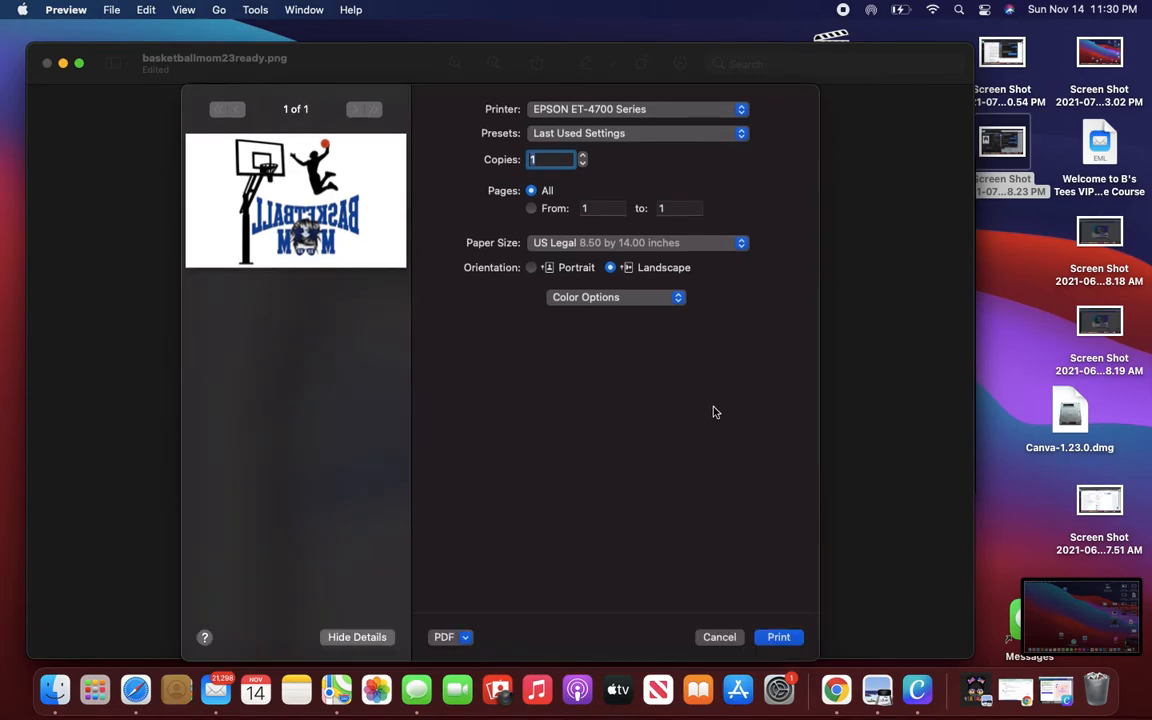
pyautogui.click(616, 296)
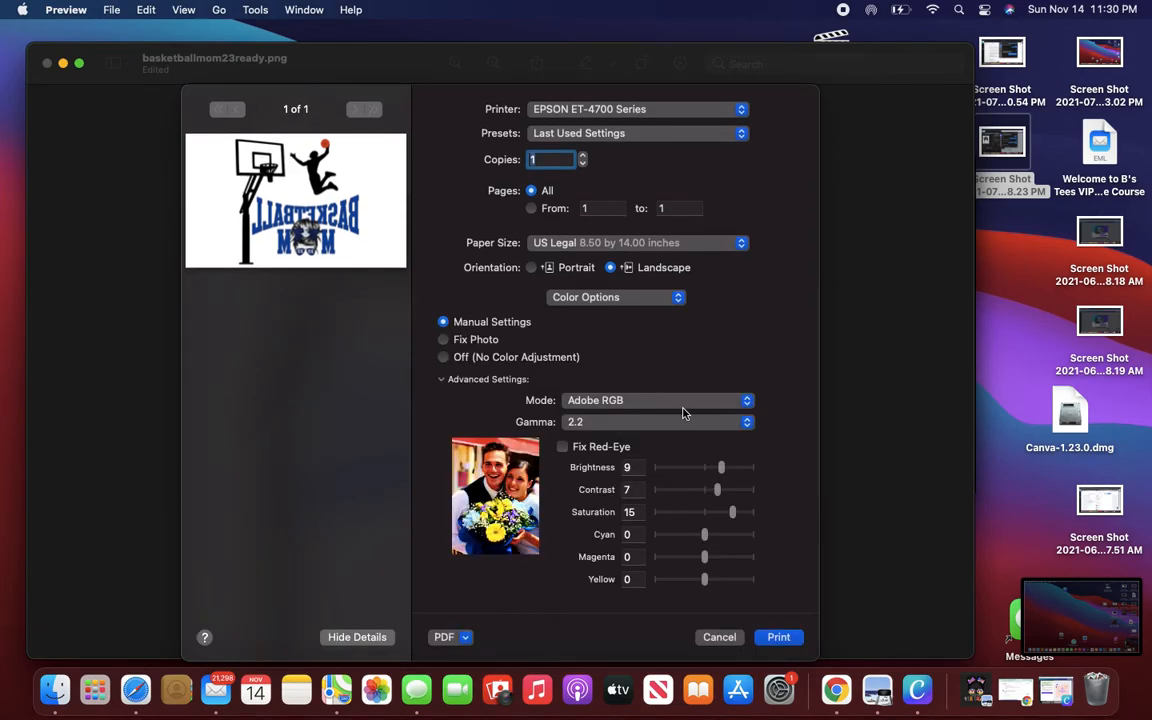
pyautogui.moveTo(640, 486)
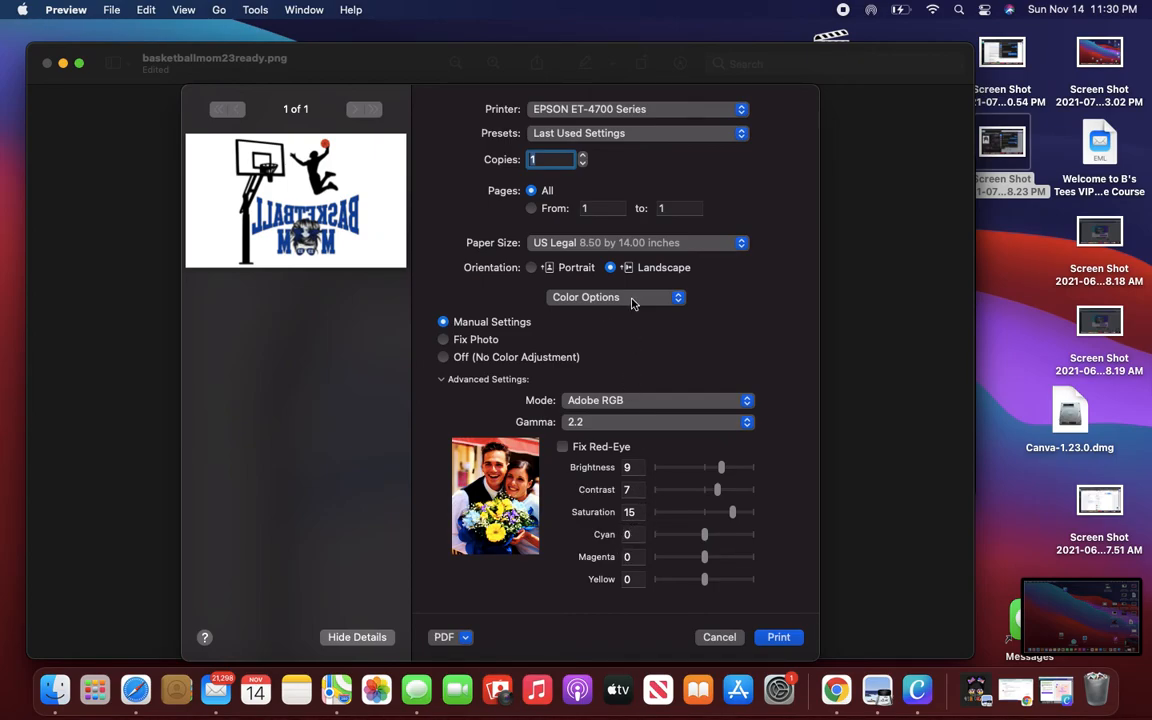
pyautogui.click(616, 296)
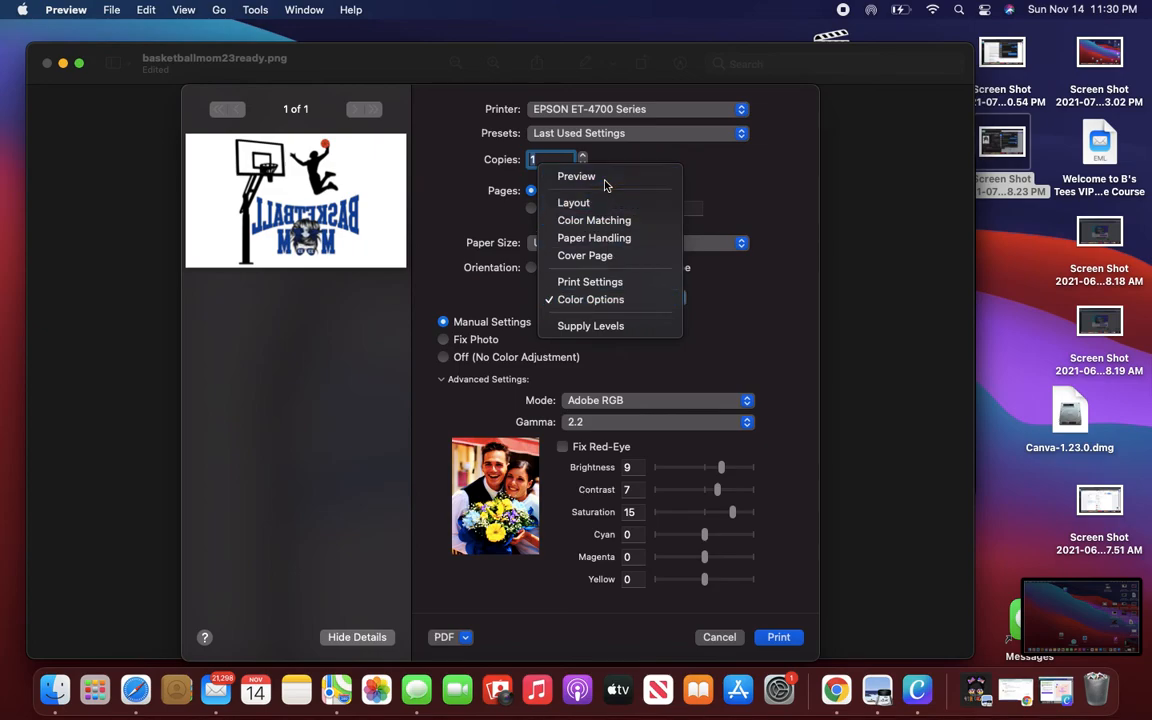